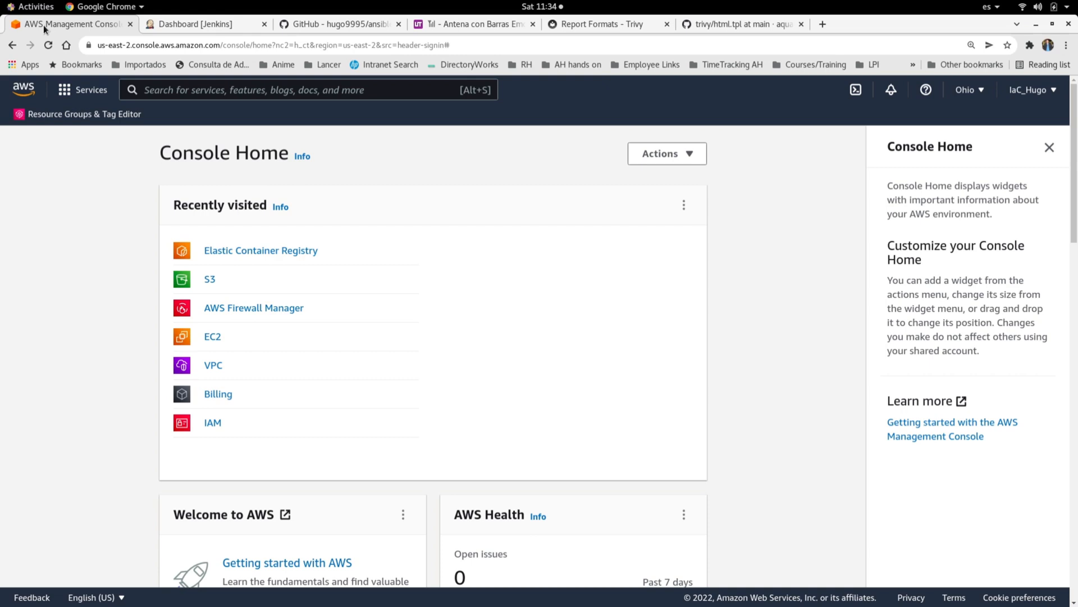
mouse_move(780, 285)
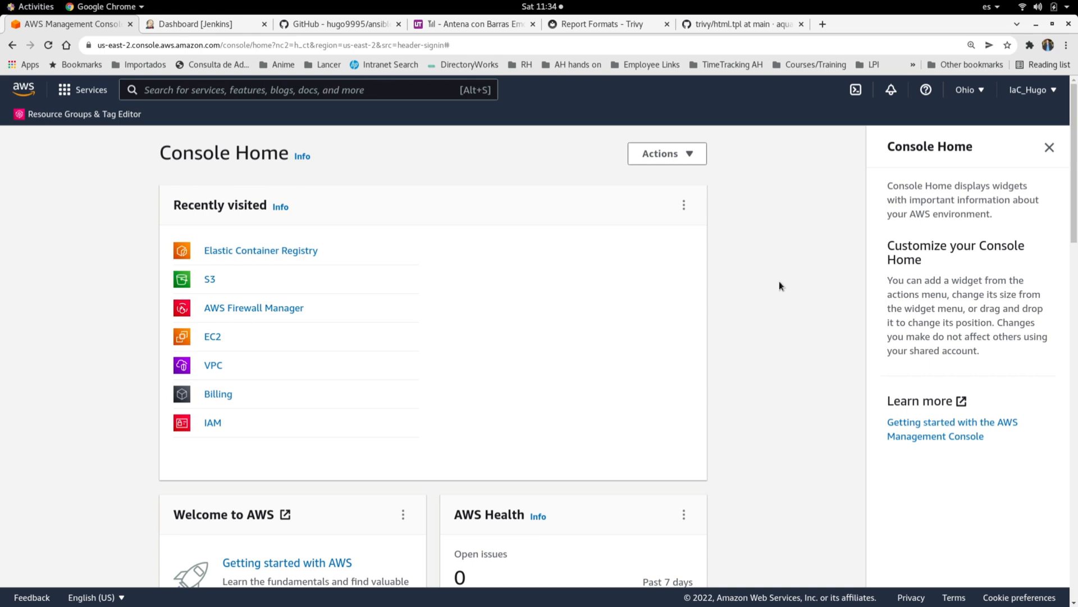
mouse_move(786, 155)
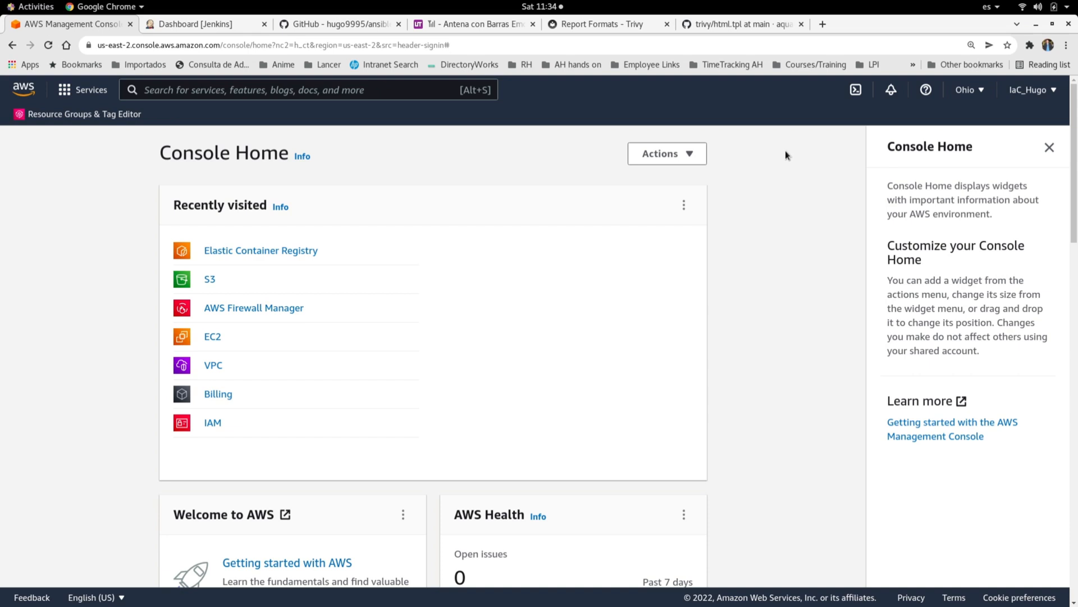
mouse_move(822, 35)
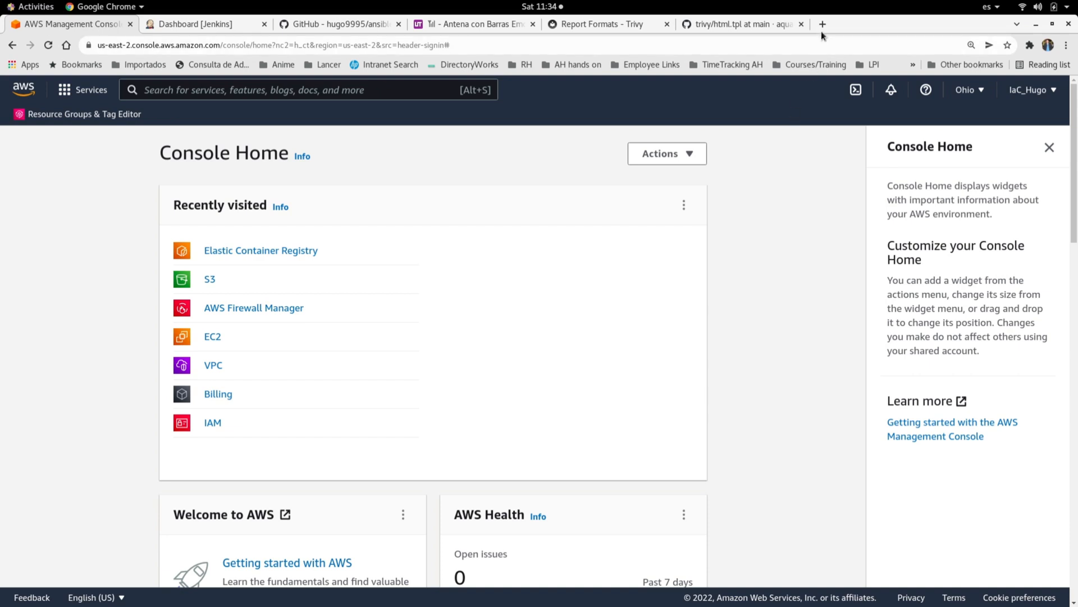
- Find the minikube start docs and review the Linux x86-64 Stable install commands
type("minikube")
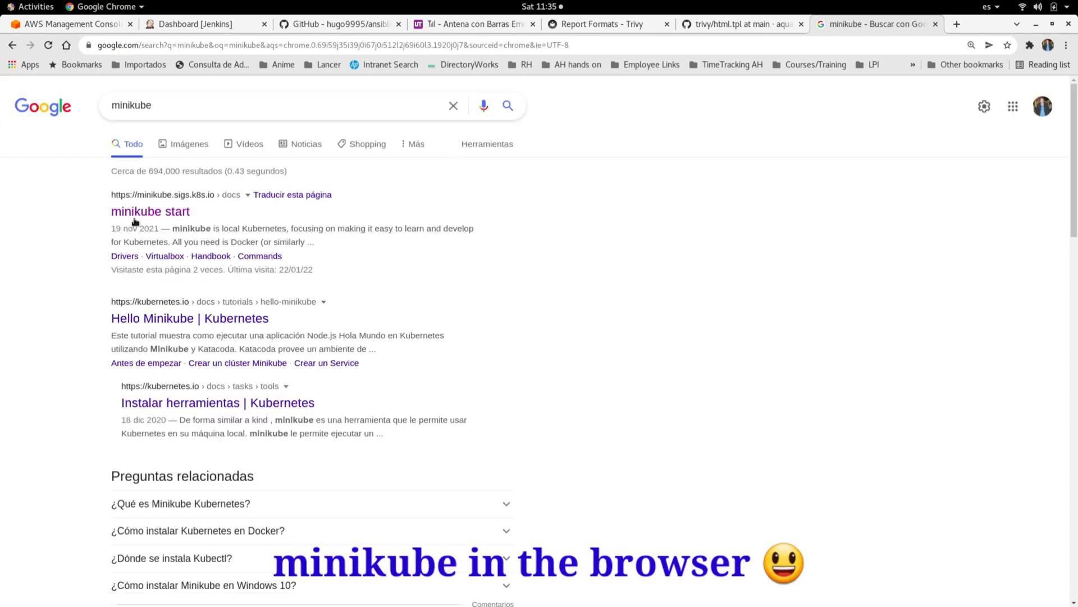
left_click(149, 211)
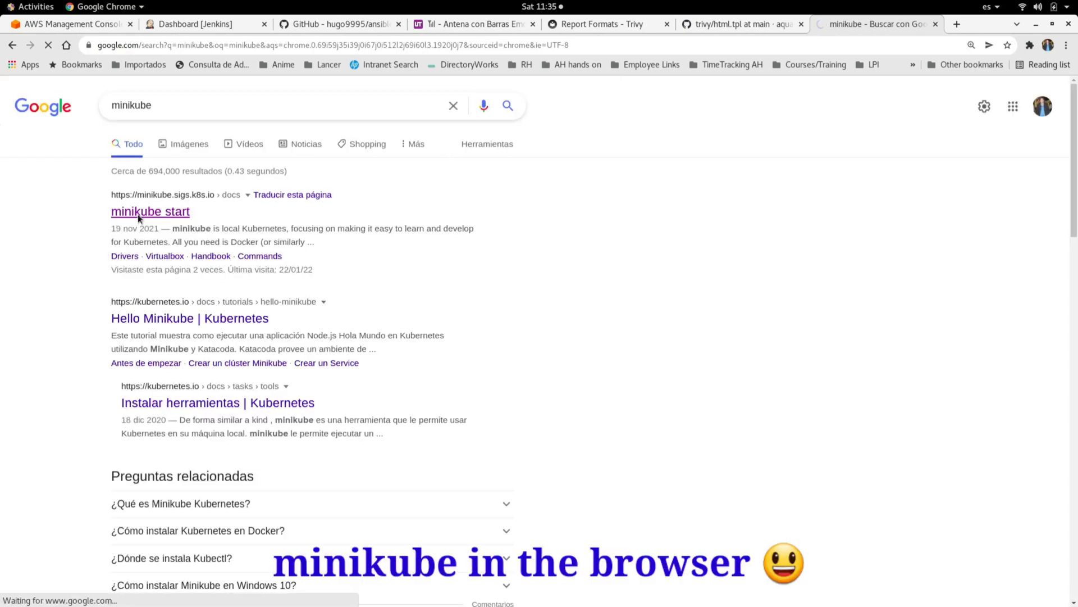
left_click(149, 211)
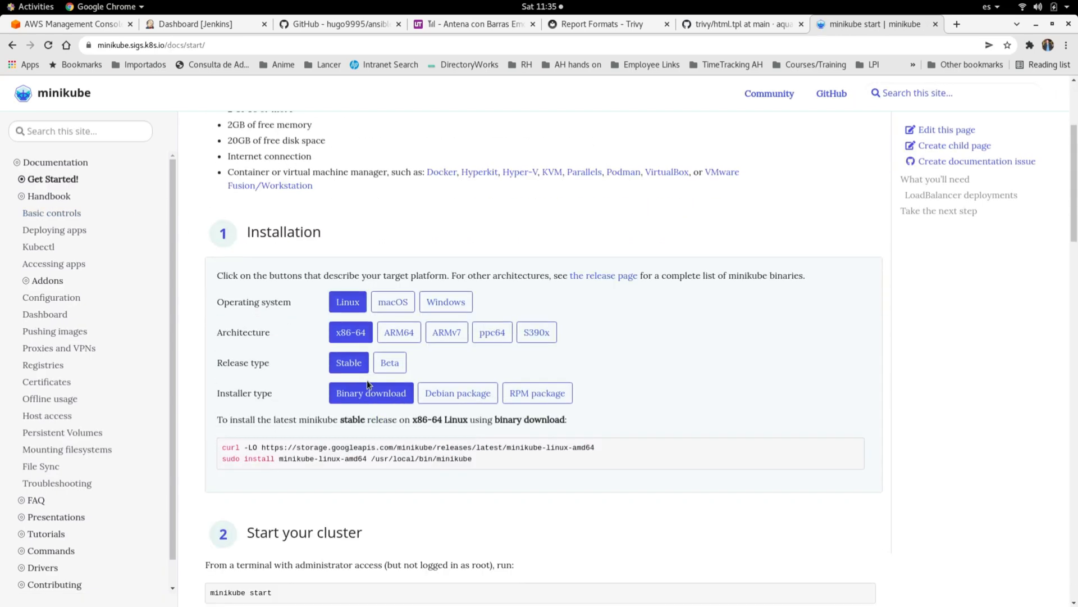
scroll("down", 3)
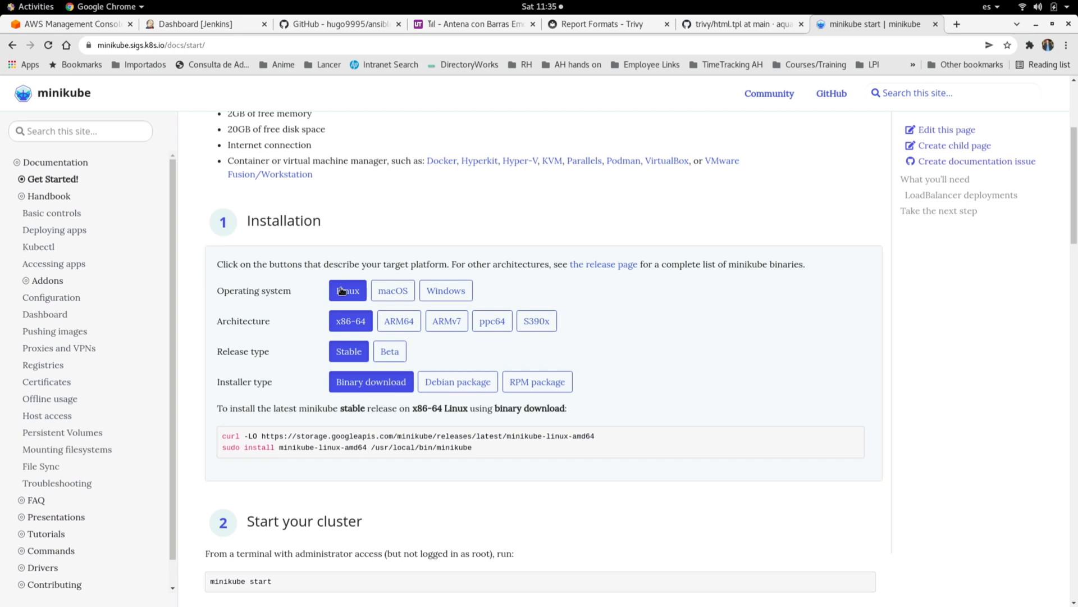
mouse_move(353, 330)
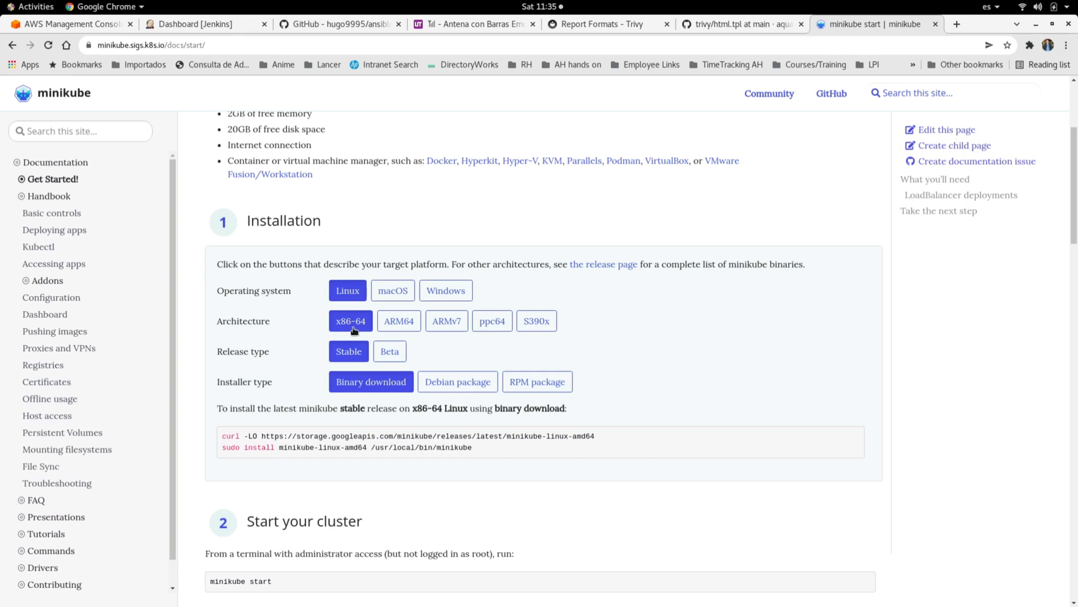
mouse_move(355, 357)
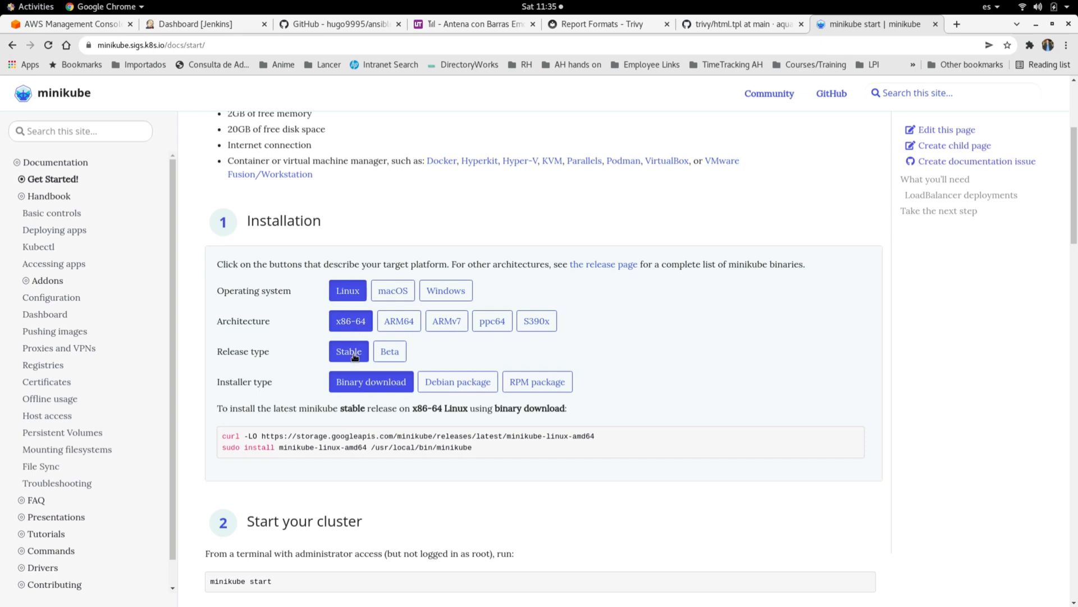
left_click(537, 382)
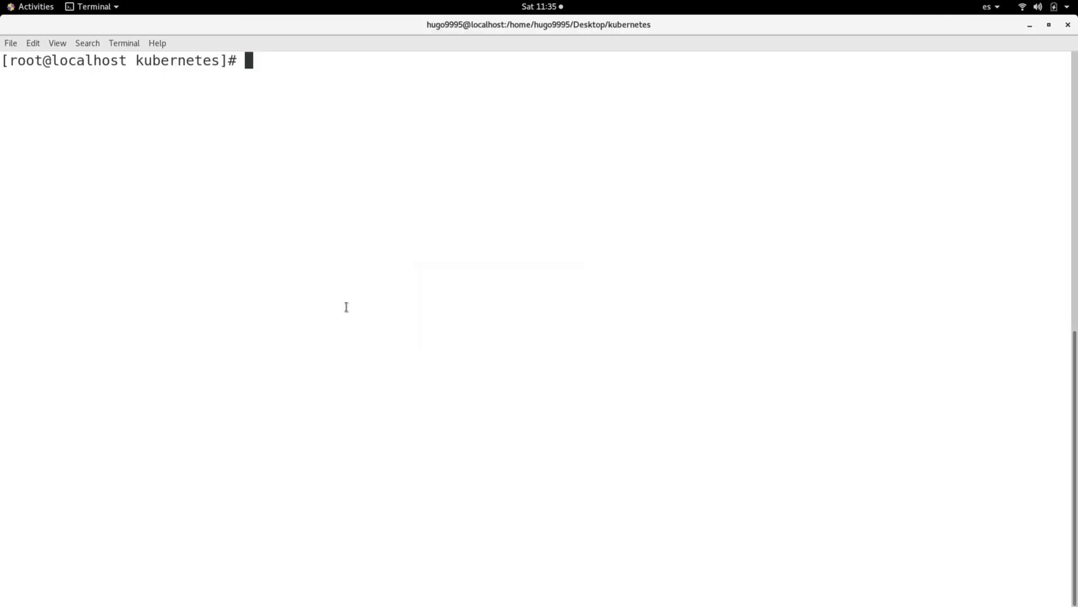
- Download minikube-latest.x86_64.rpm with curl -LO and verify it with ll *rpm
type("curl -LO https://storage.googleapis.com/minikube/releases/latest/minikube-latest.x86_64.rpm")
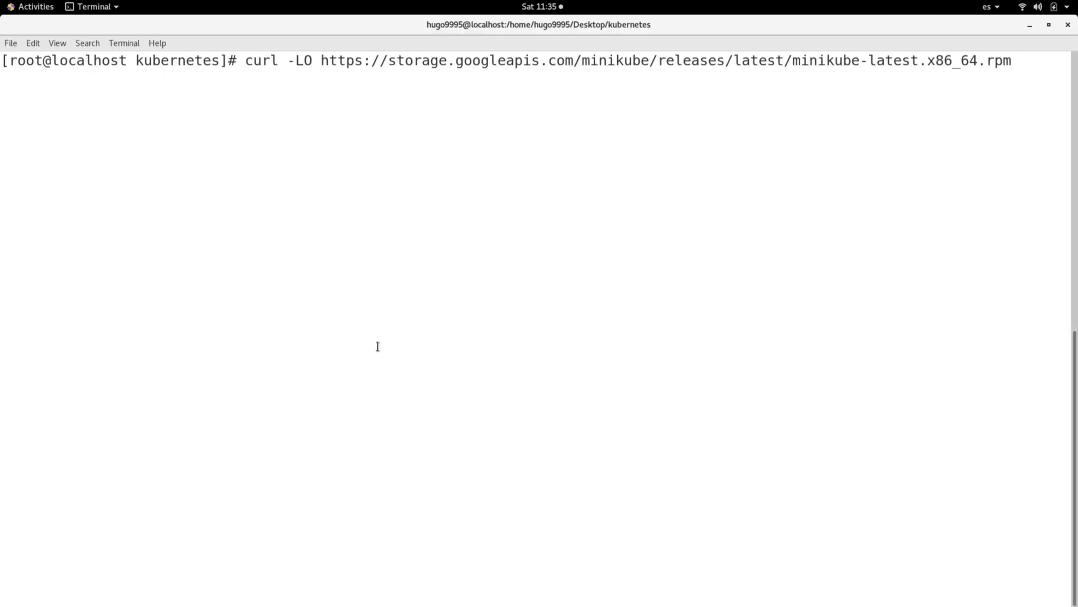
key("Return")
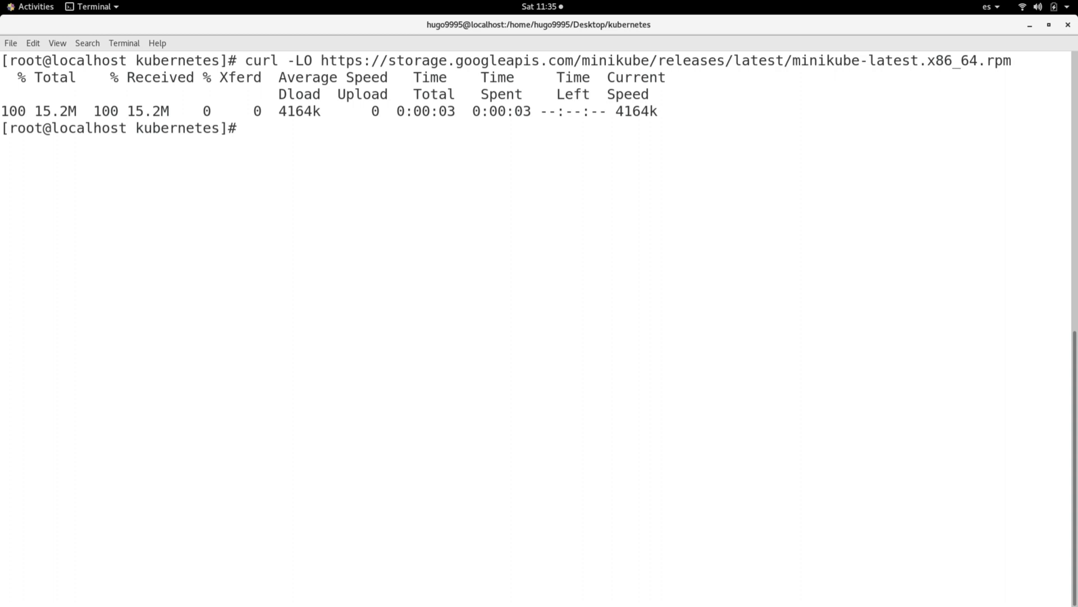
type("ll *rmp")
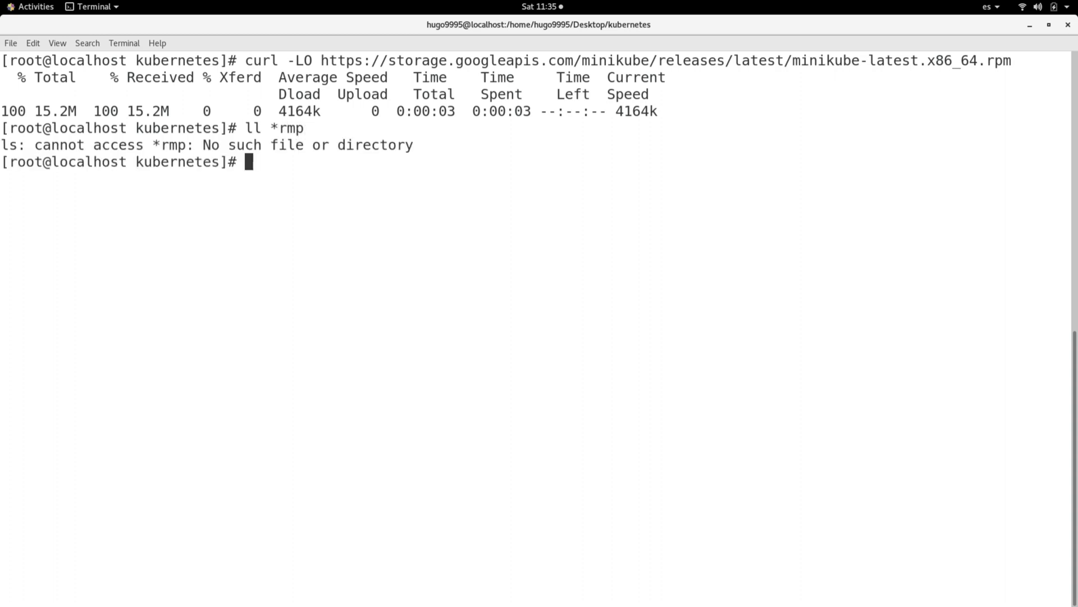
type("ll *rpm")
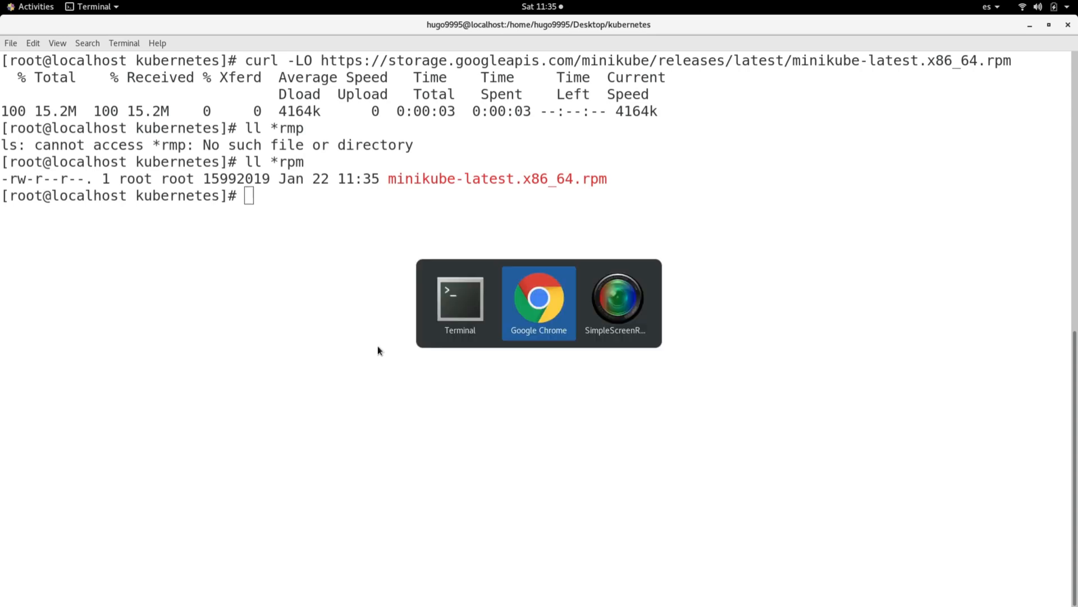
- Install the package with sudo rpm -Uvh minikube-latest.x86_64.rpm
left_click(538, 302)
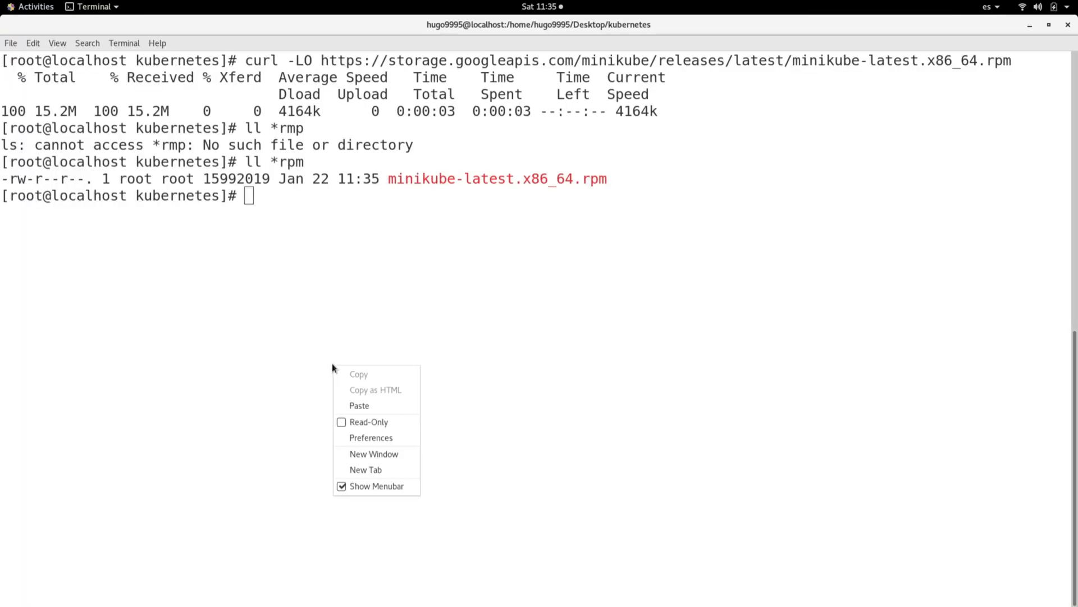
type("sudo rpm -Uvh minikube-latest.x86_64.rpm")
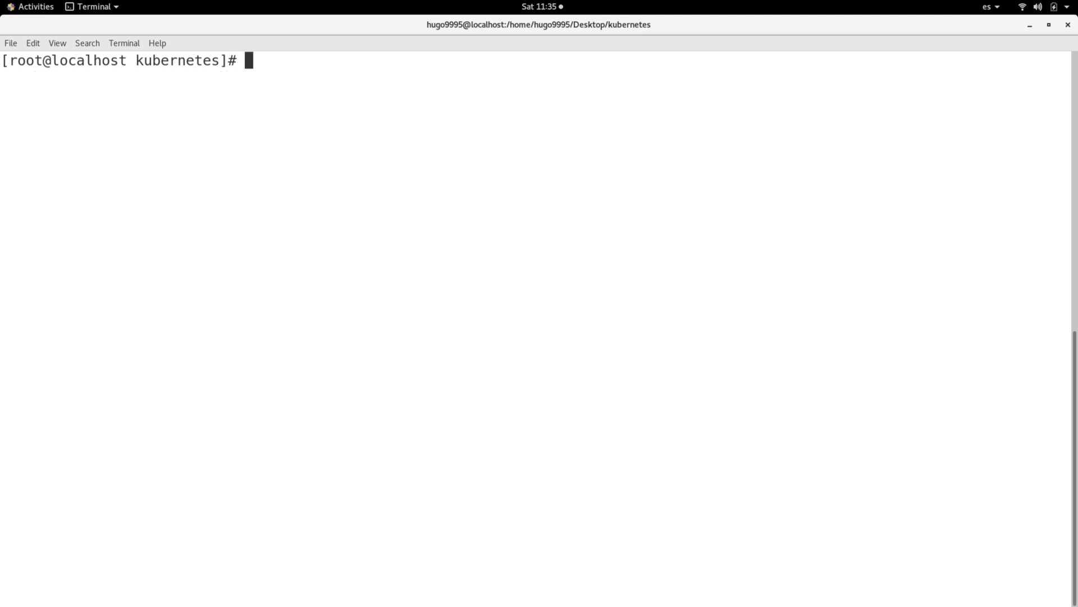
- Run minikube start as root (fails with DRV_AS_ROOT), confirm with id, and exit to the regular user
type("minikube")
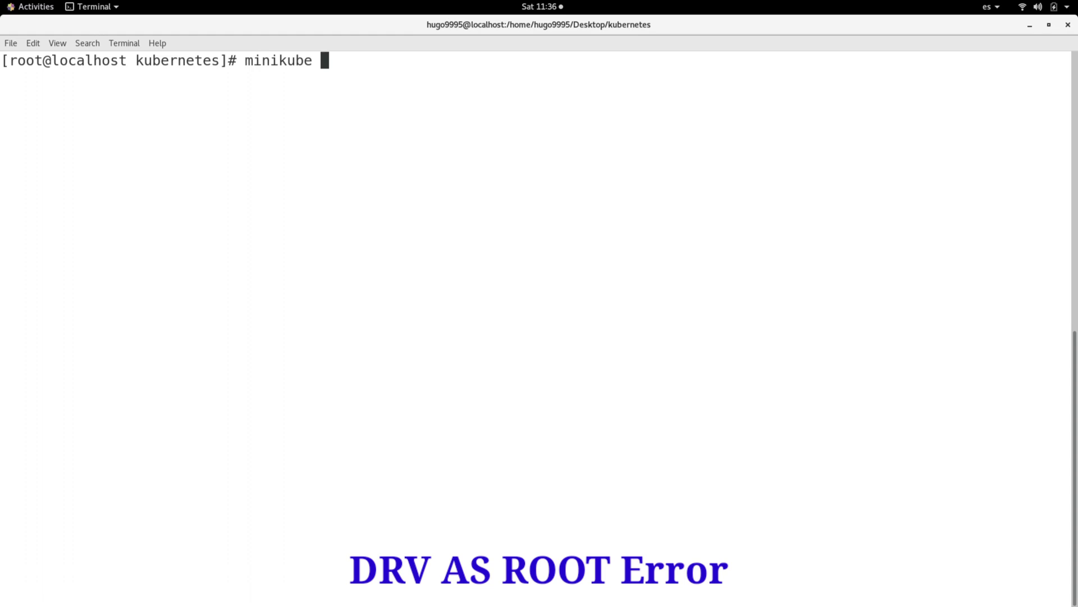
type("start")
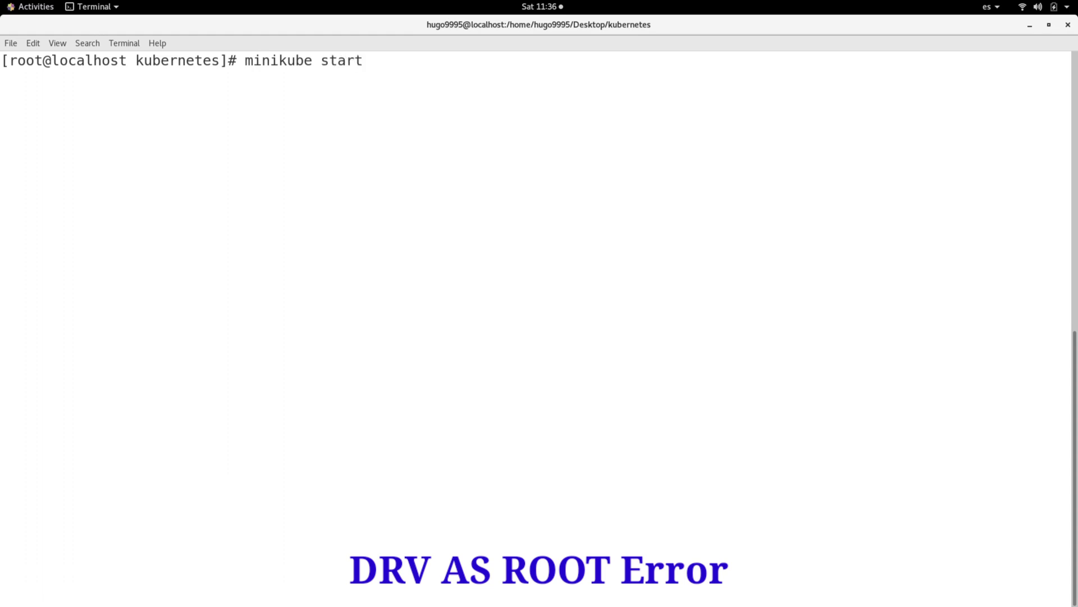
key("Return")
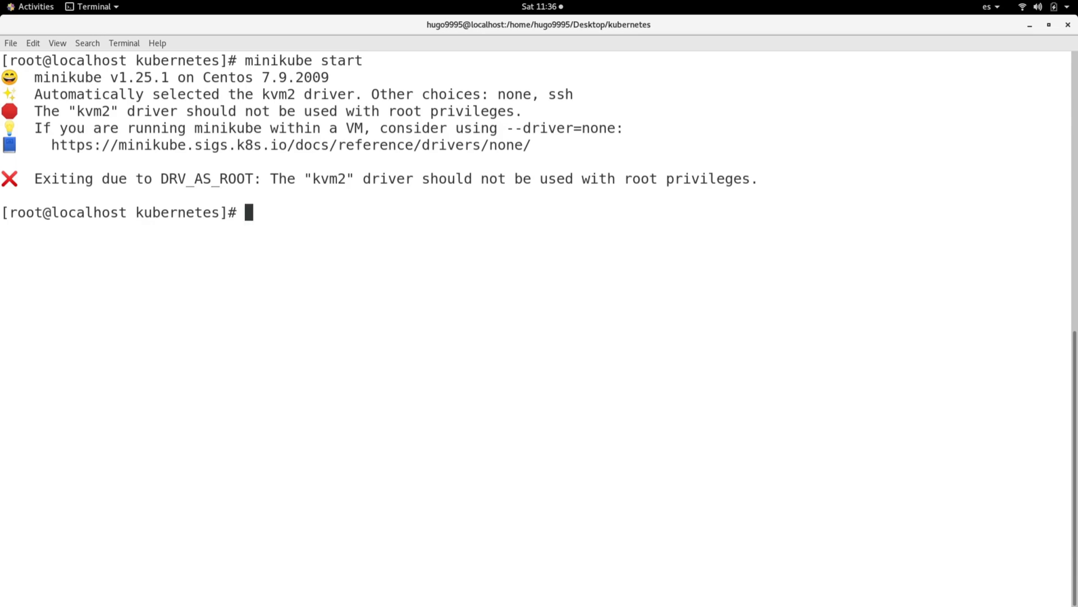
type("id")
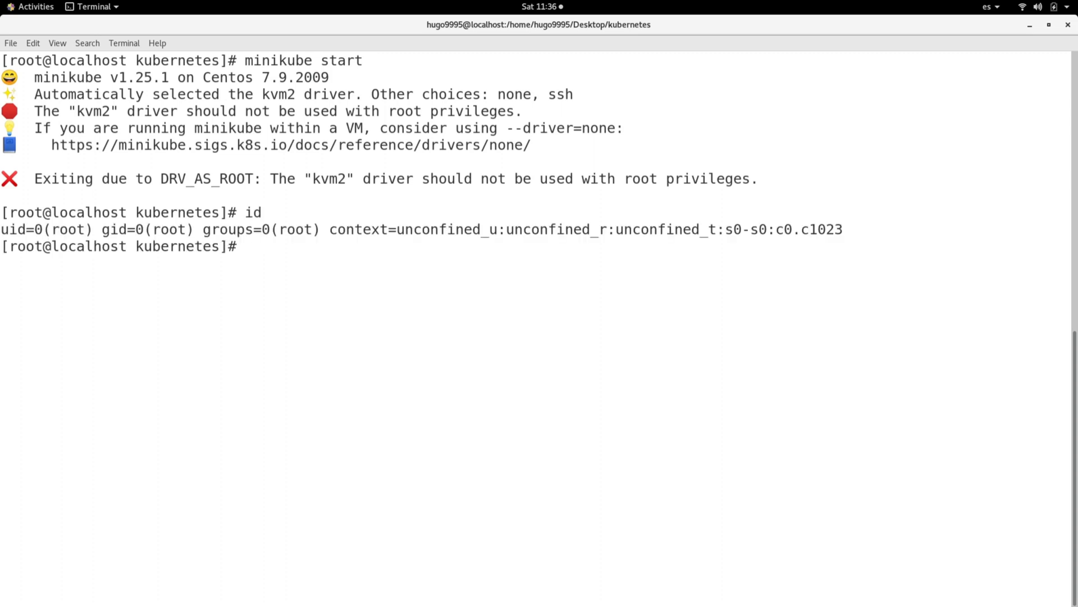
type("exit")
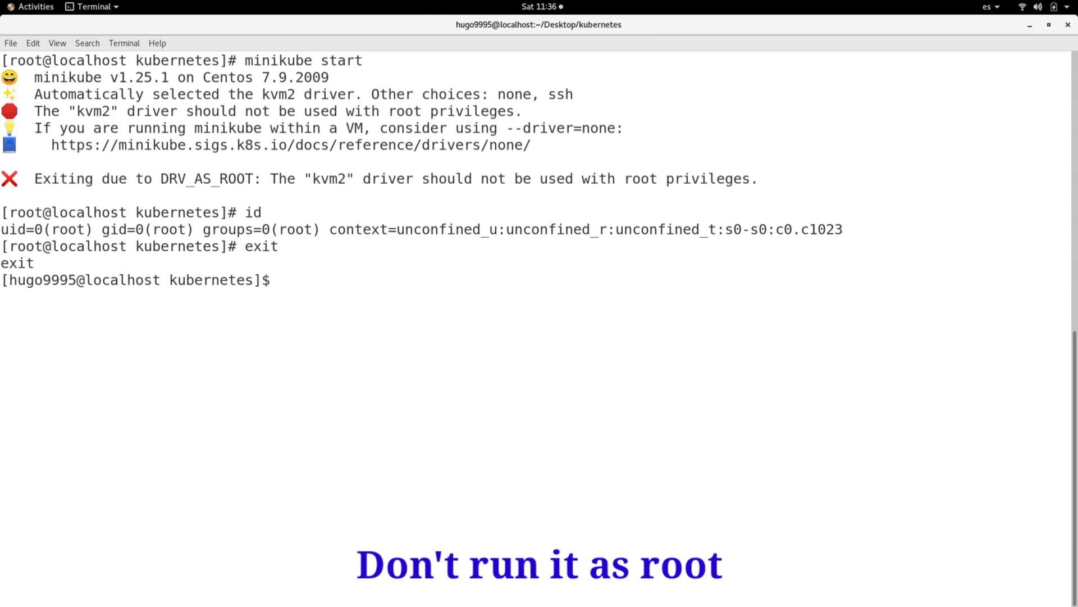
- Run minikube start as the regular user and authenticate; it fails with DRV_DOCKER_NOT_RUNNING
type("clear")
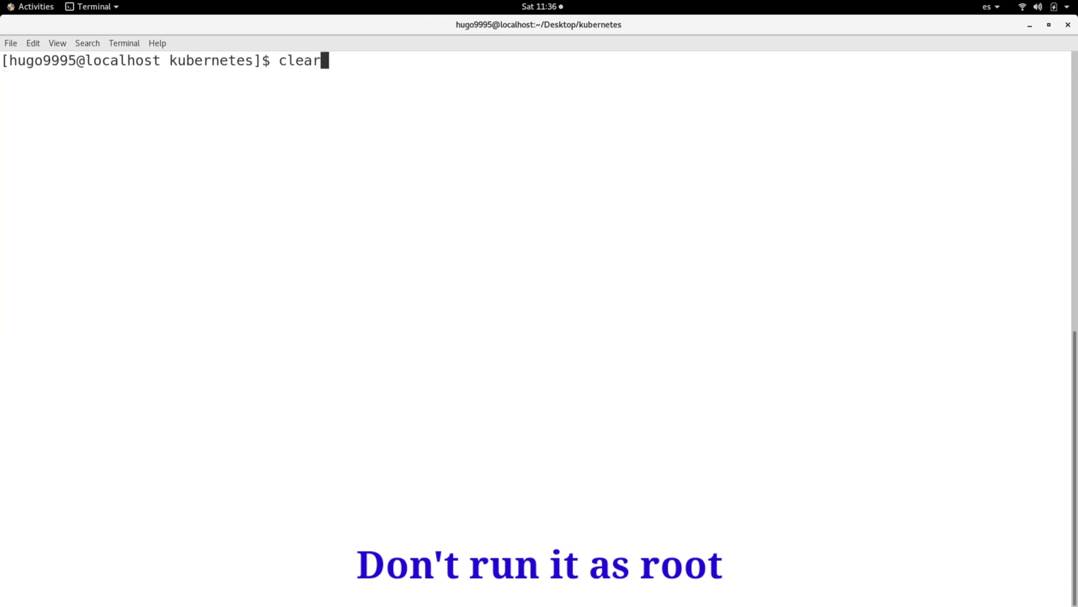
type("cd Desktop/")
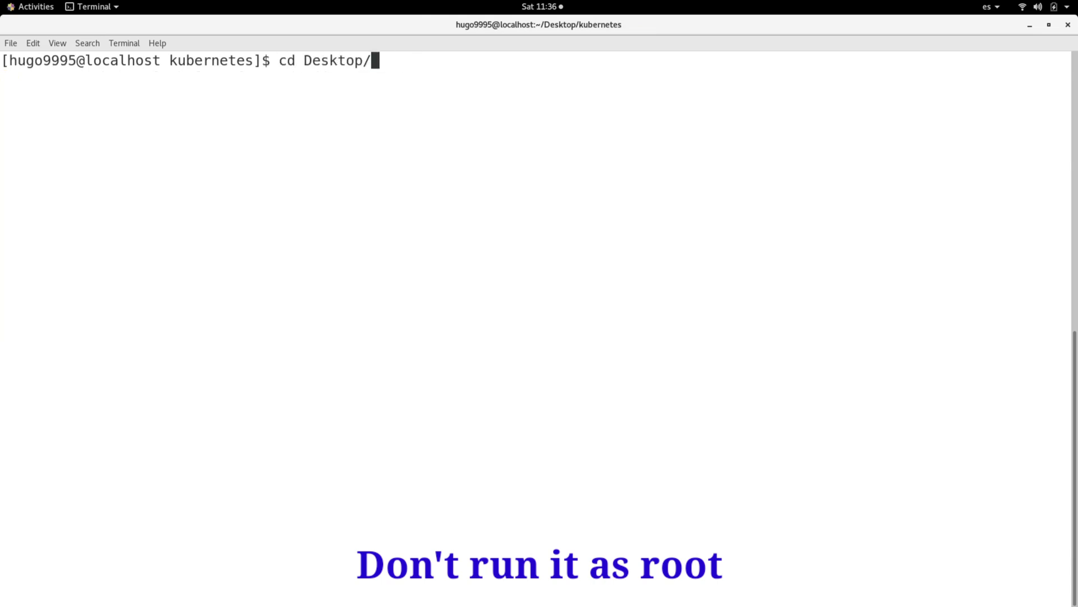
type("sudo")
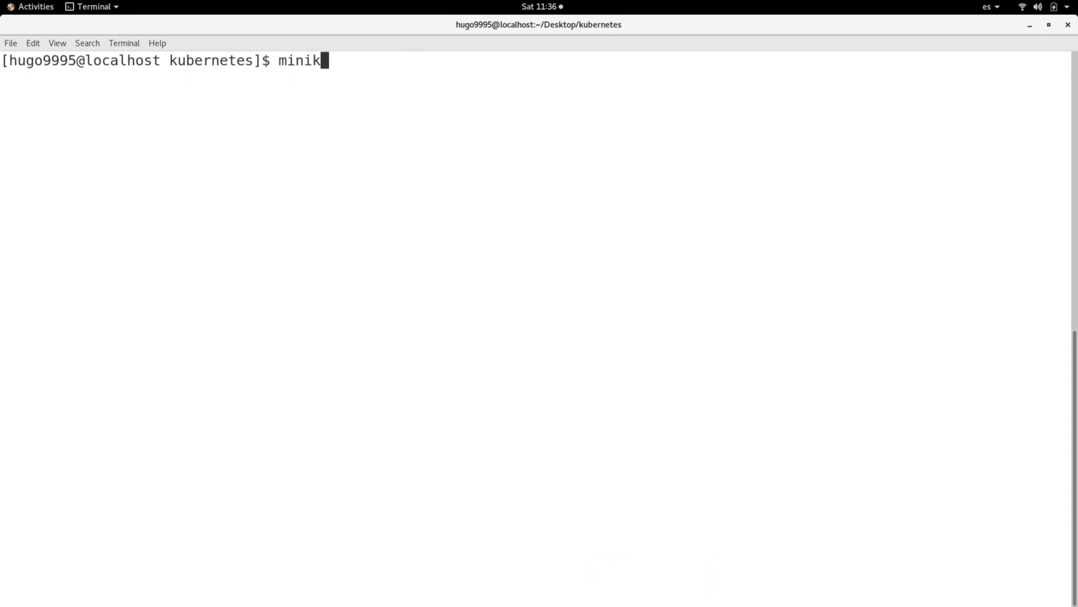
type("ube start")
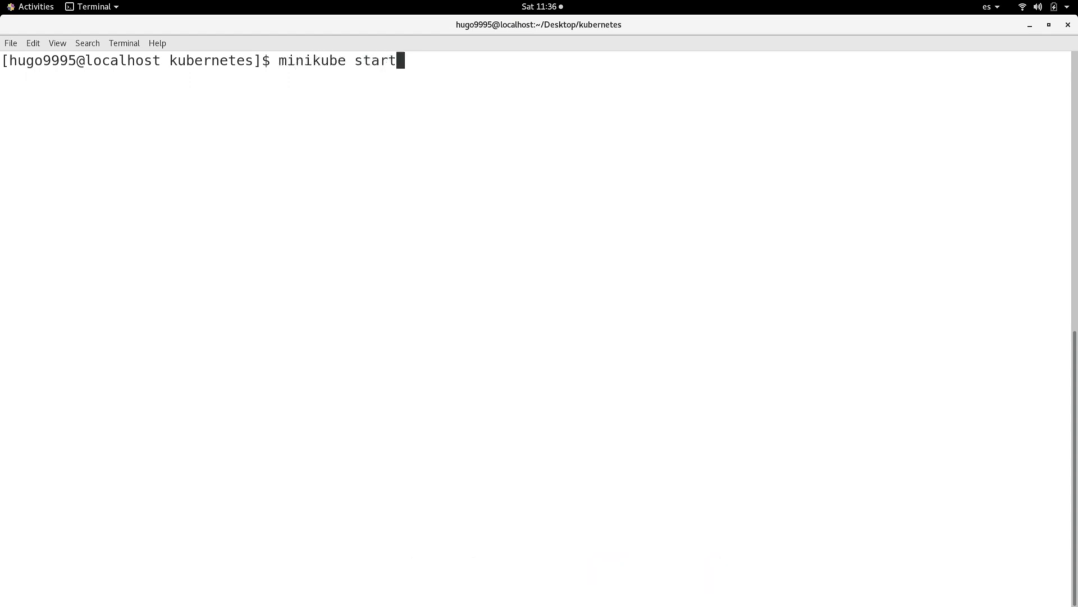
key("Return")
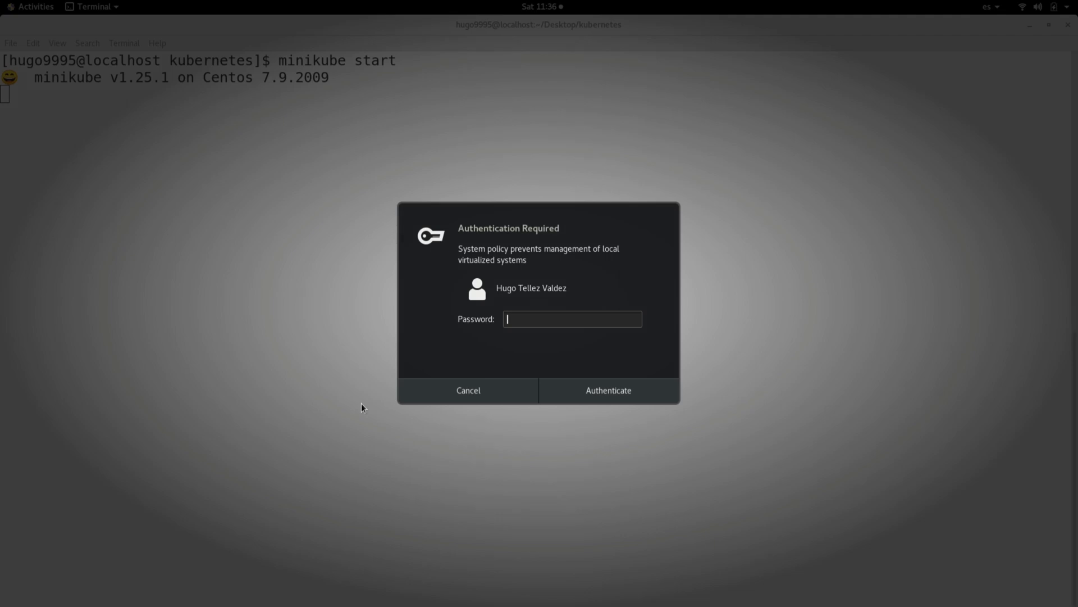
type("password")
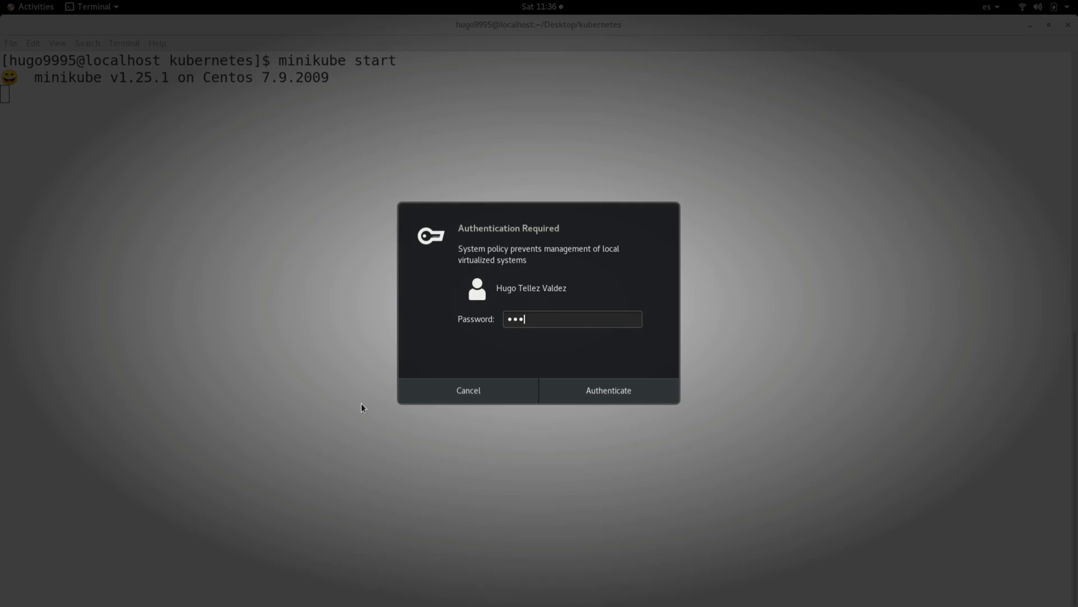
left_click(607, 391)
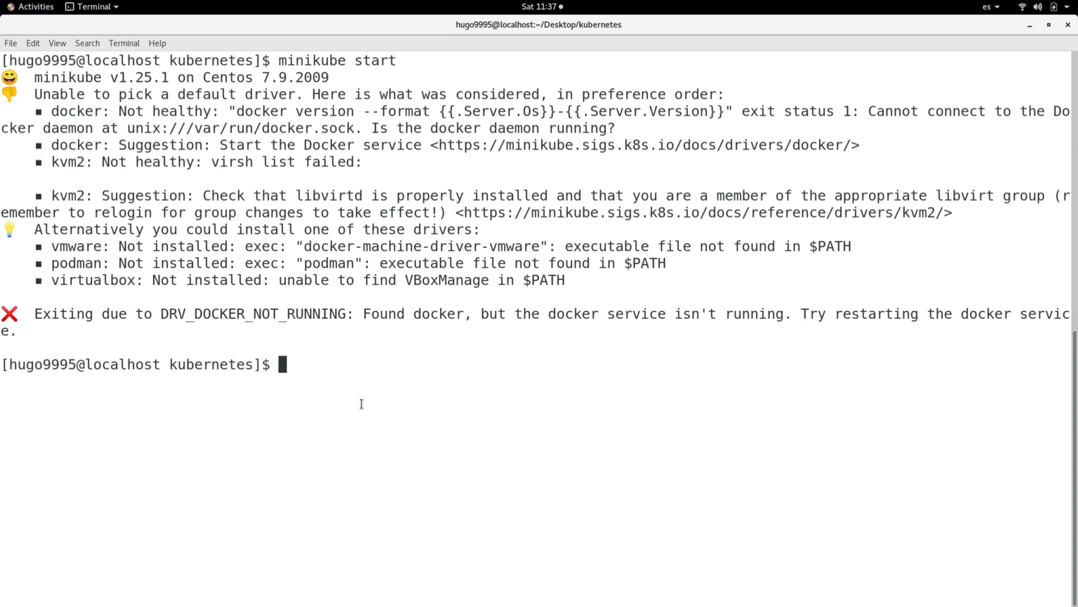
type("s")
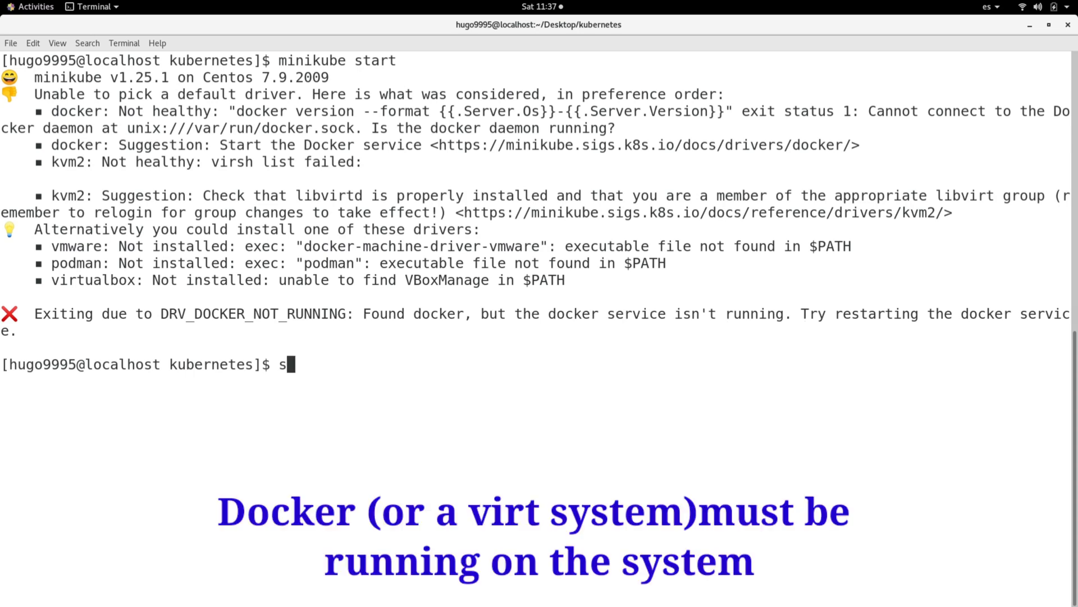
- Start the Docker service with systemctl from a sudo shell and exit back to the regular user
type("udo sh")
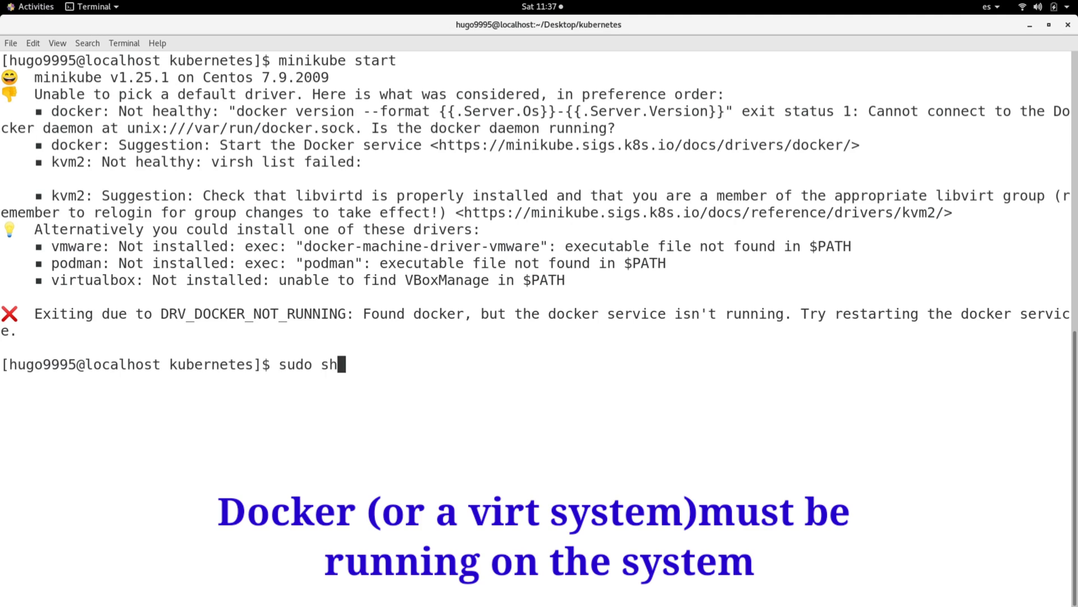
key("Return")
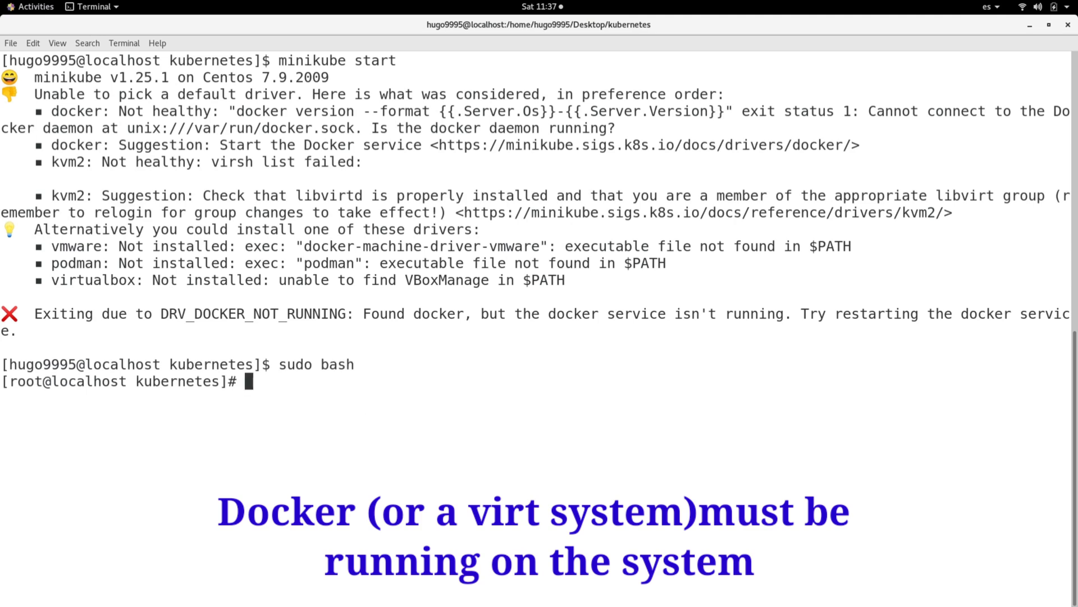
type("systemctl")
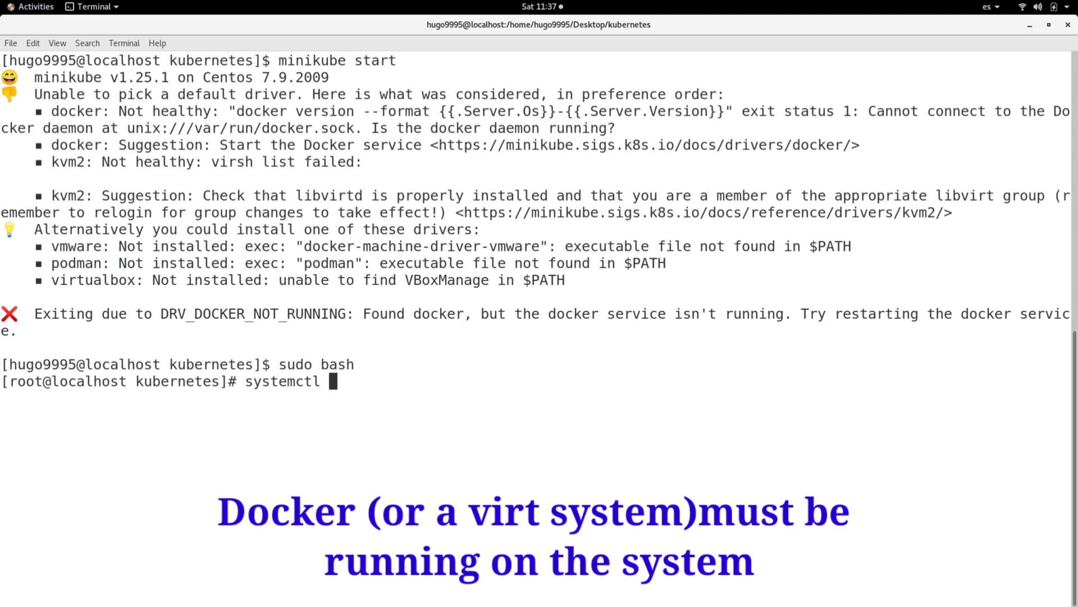
type("start docker")
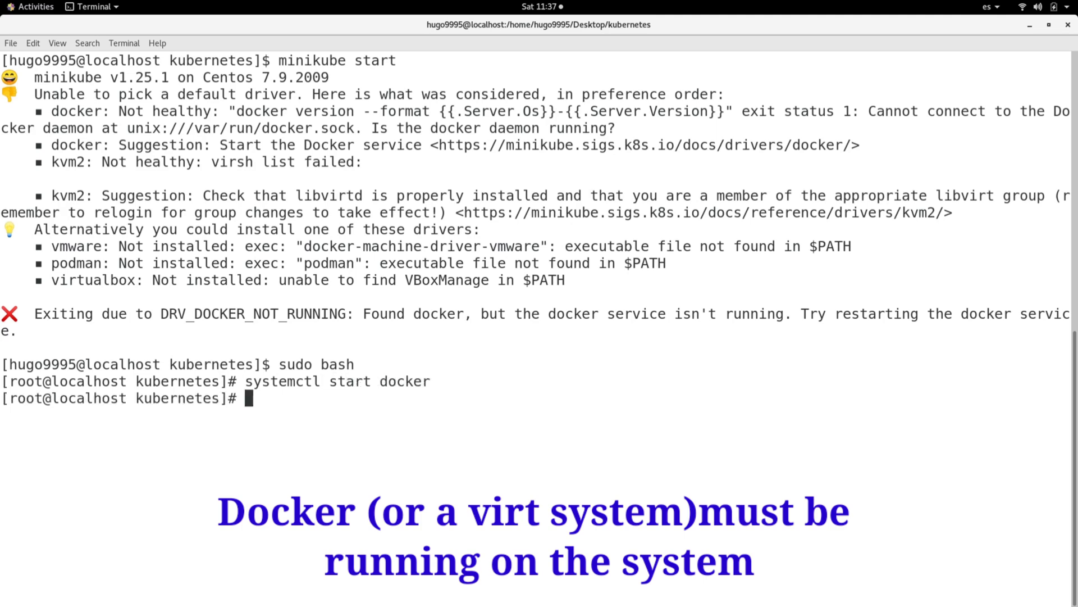
type("systemctl sta docker")
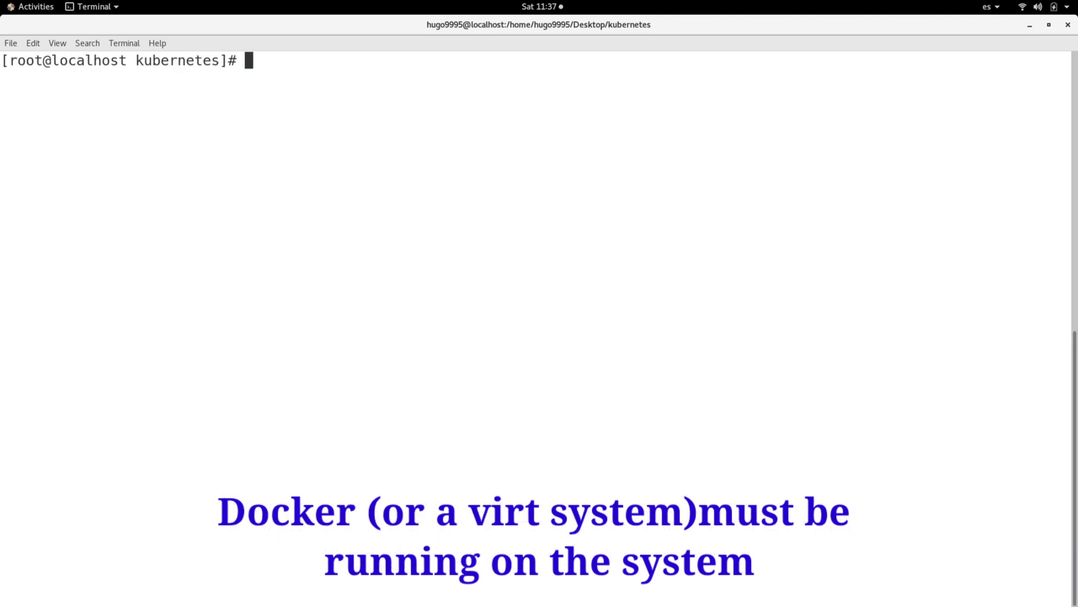
type("exit")
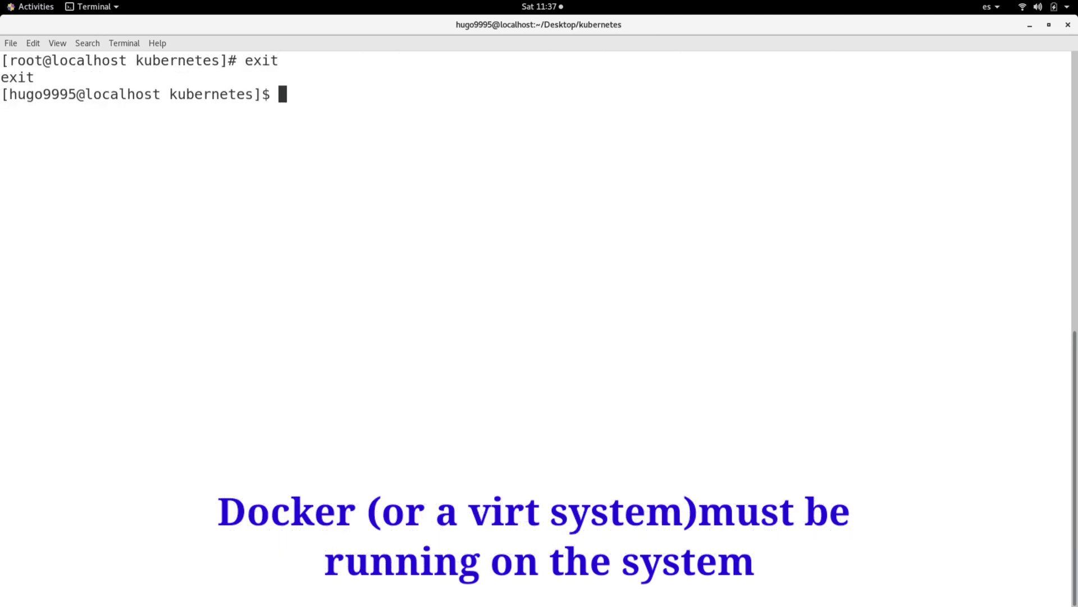
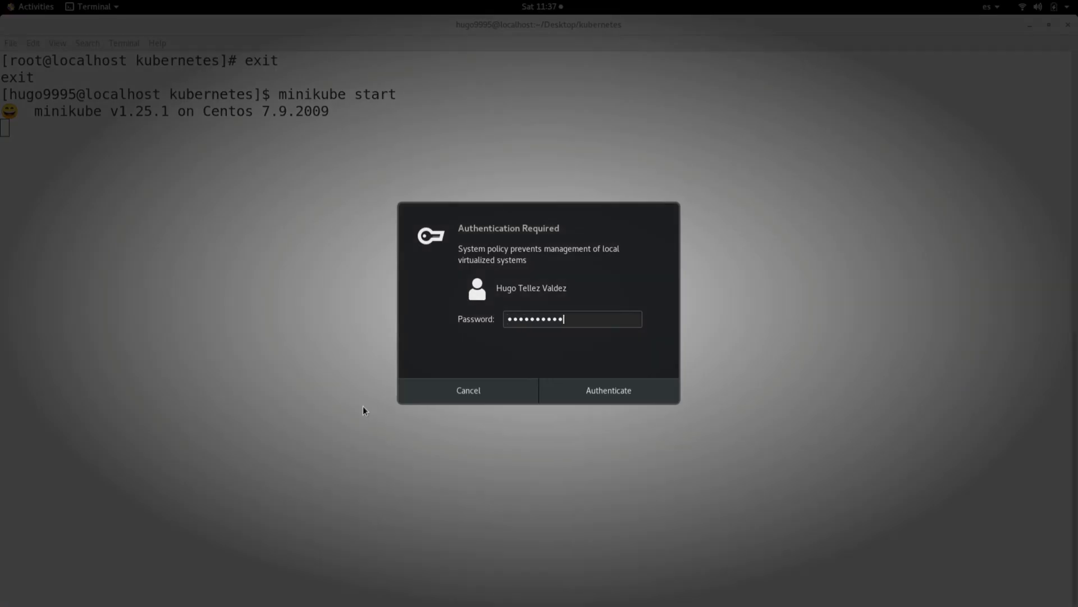
- Rerun minikube start and authenticate to let it manage virtualized systems
left_click(608, 391)
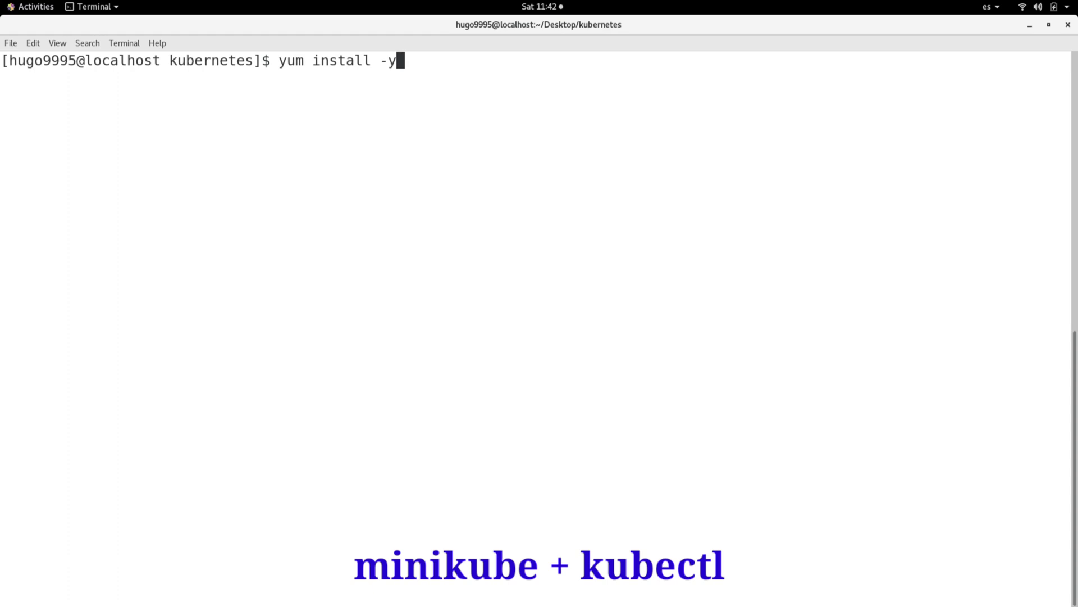
- Attempt yum install -y kubectl as user and again from sudo sh; both fail
type("kubec")
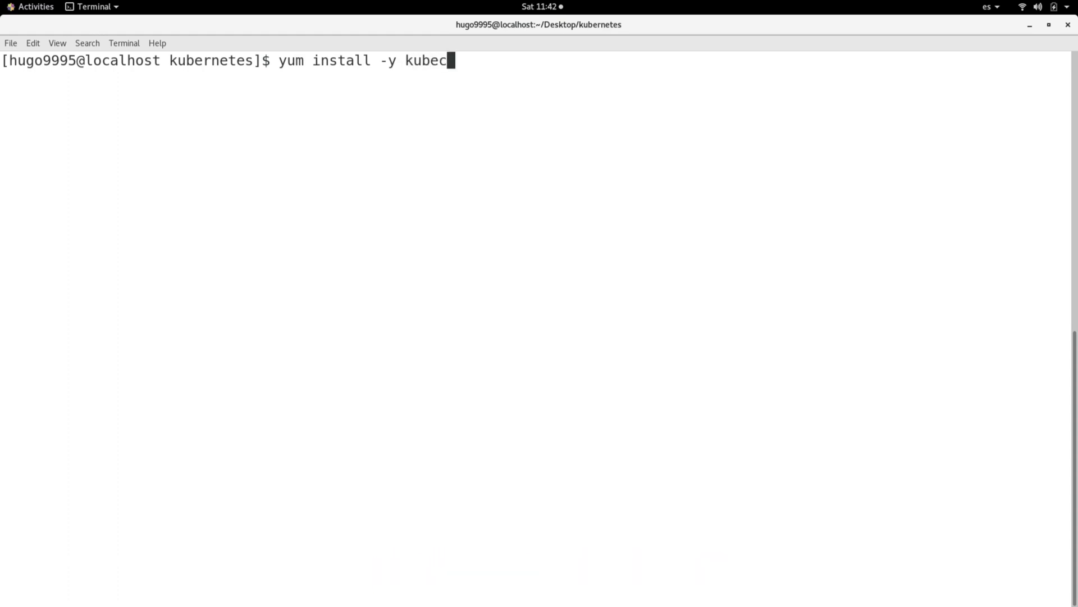
key("Return")
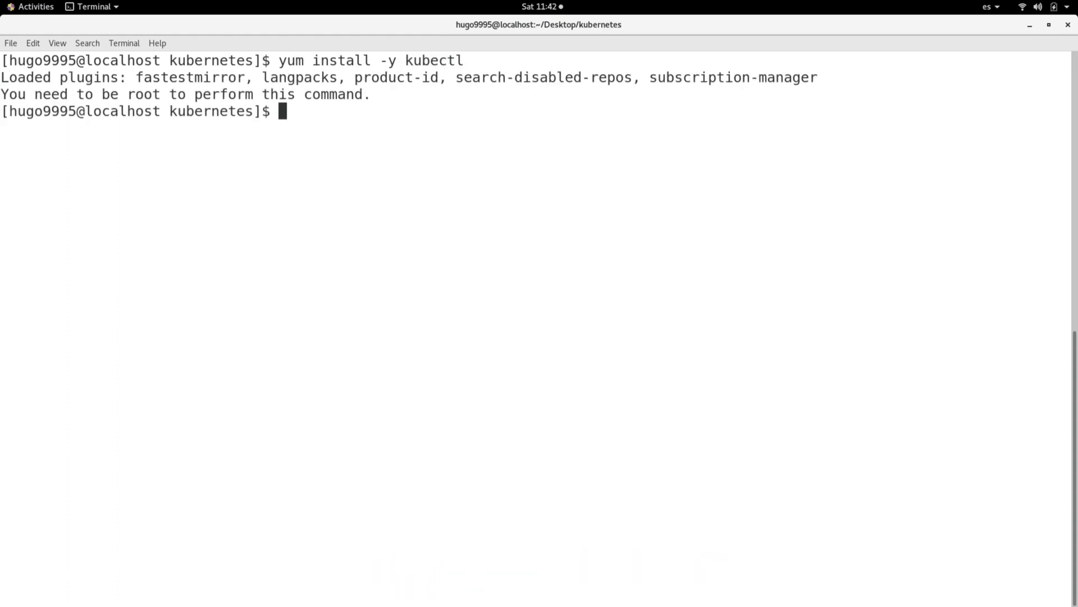
type("sudo sh")
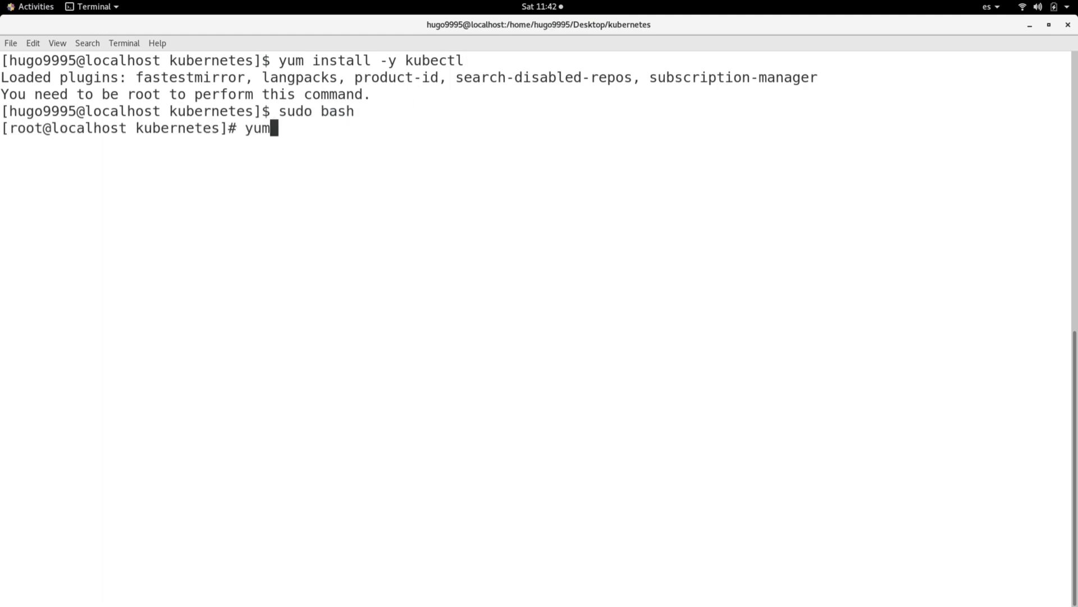
type("install -y kub")
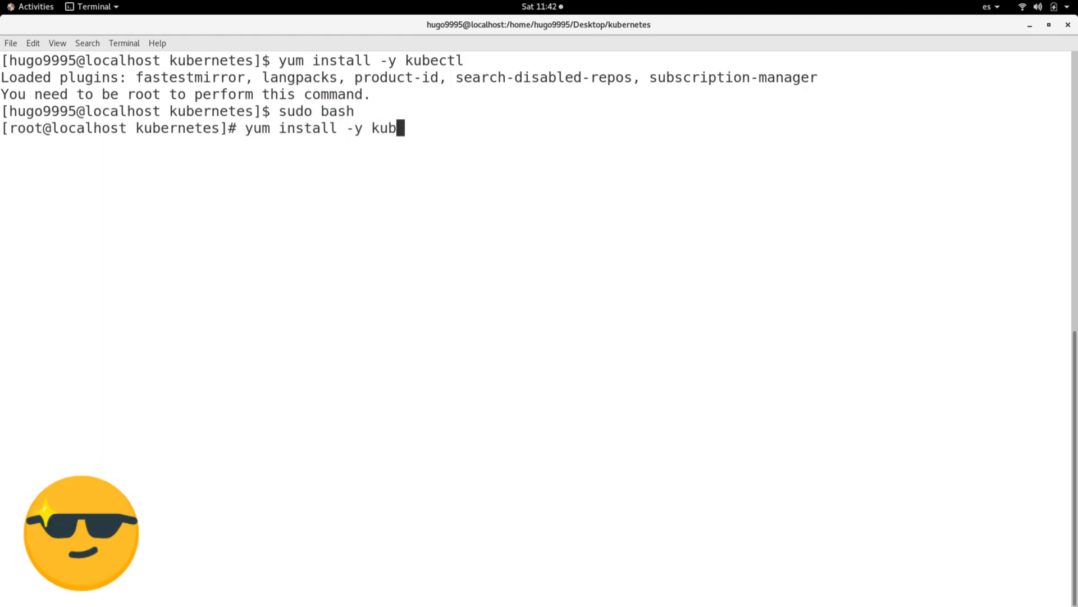
key("Return")
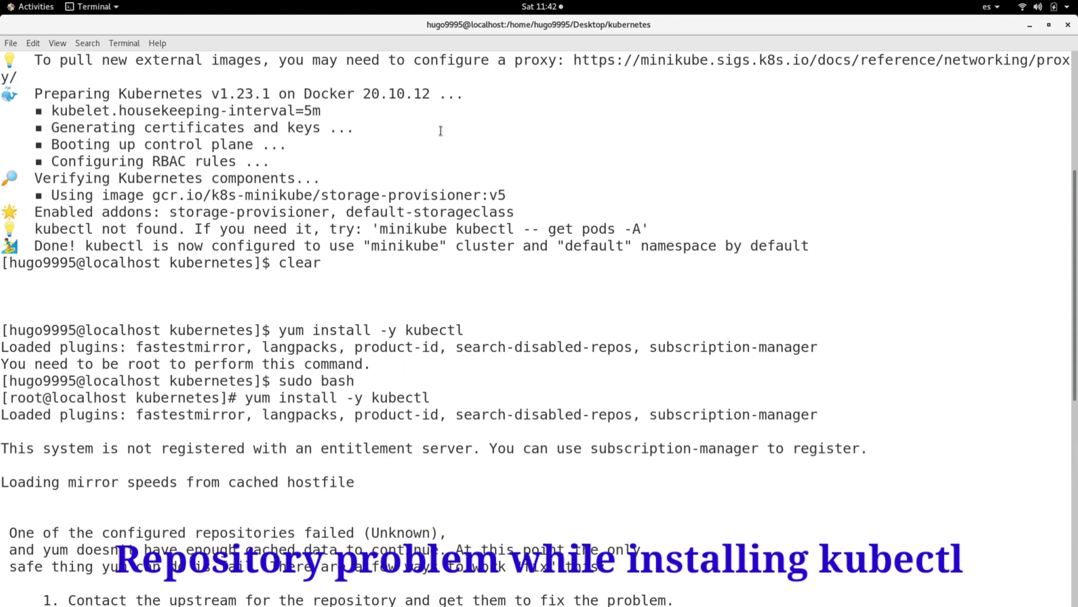
scroll("down", 3)
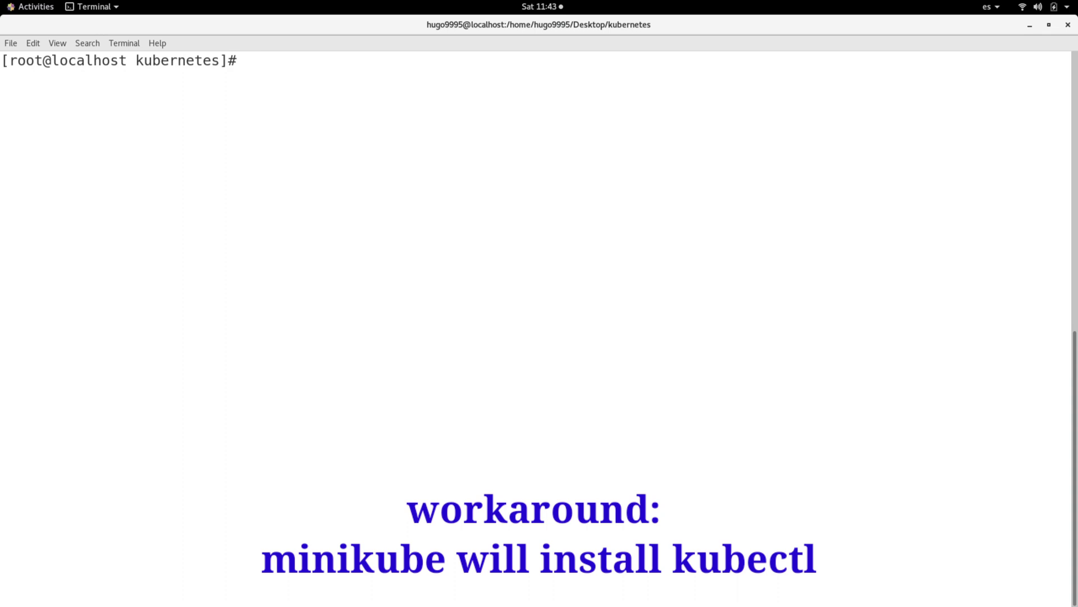
- Run minikube kubectl -- get po -A as root (panics), then exit the root shell
type("minikube")
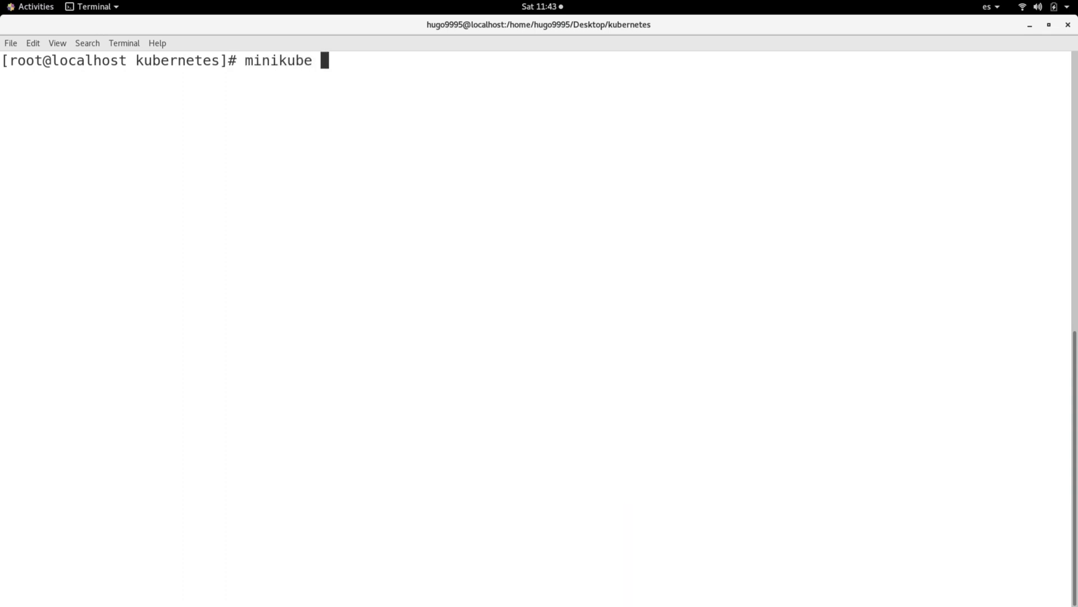
type("kubectl")
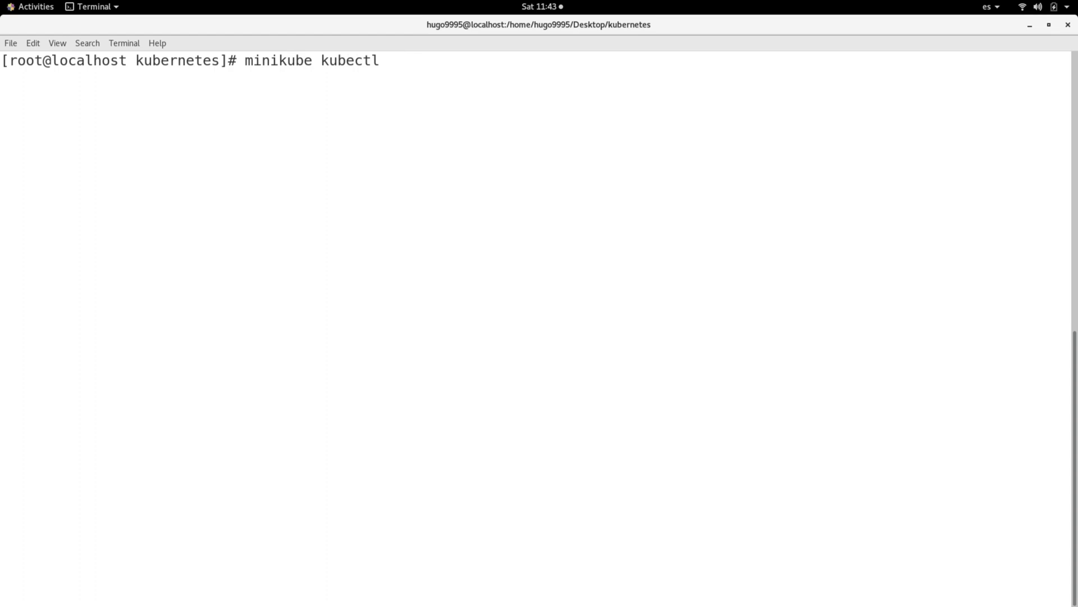
type("--")
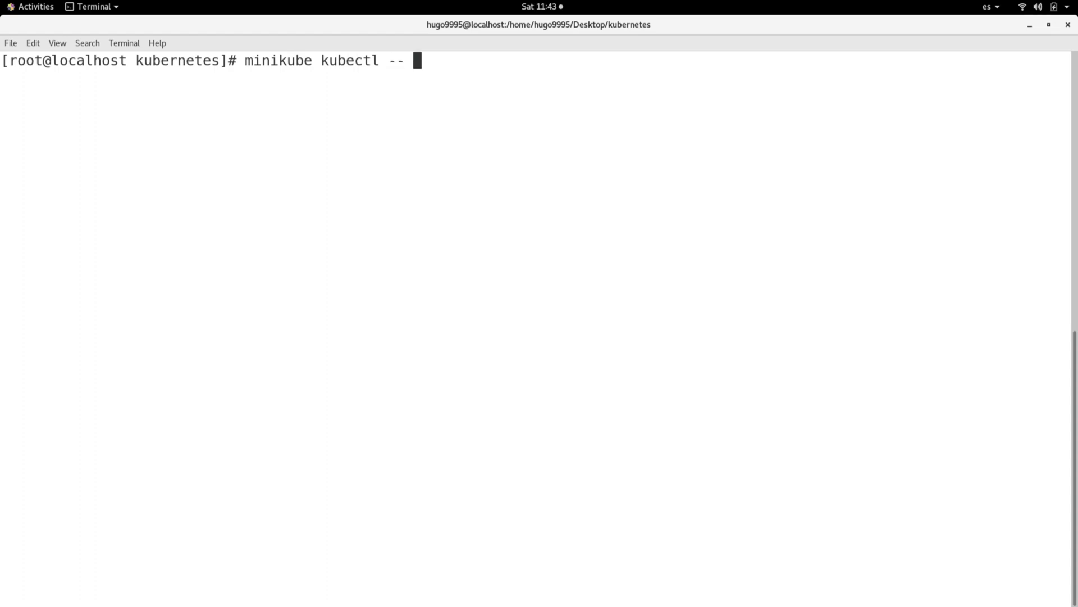
type("get")
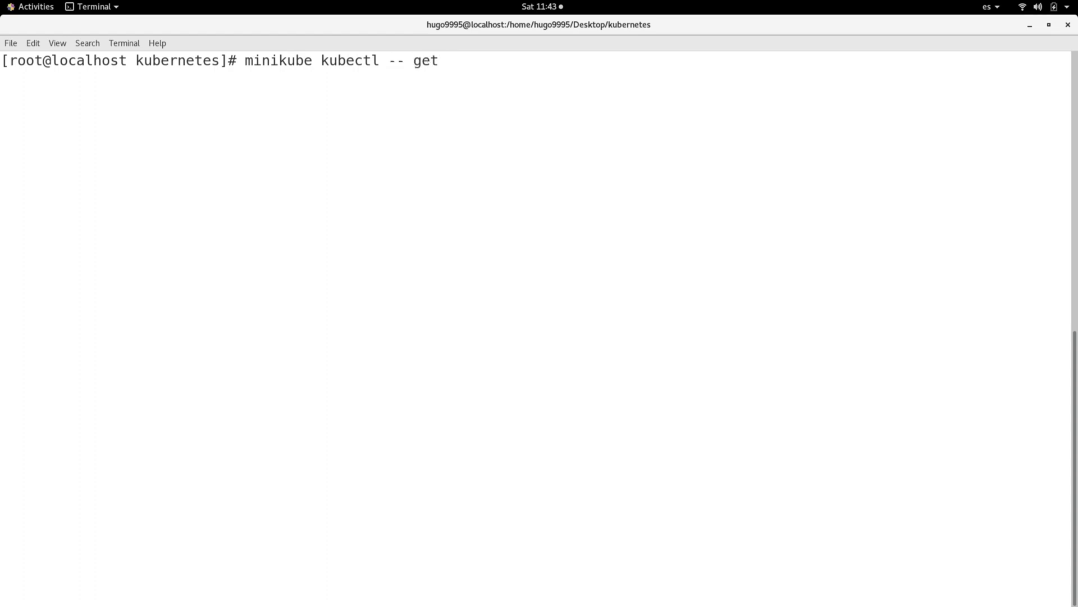
type("po A")
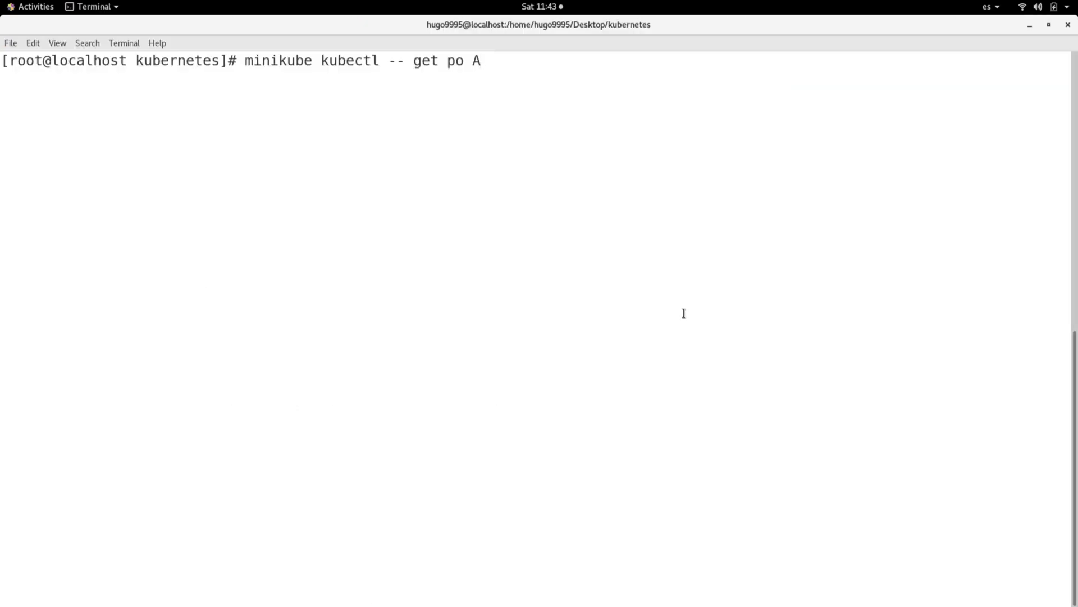
type("-")
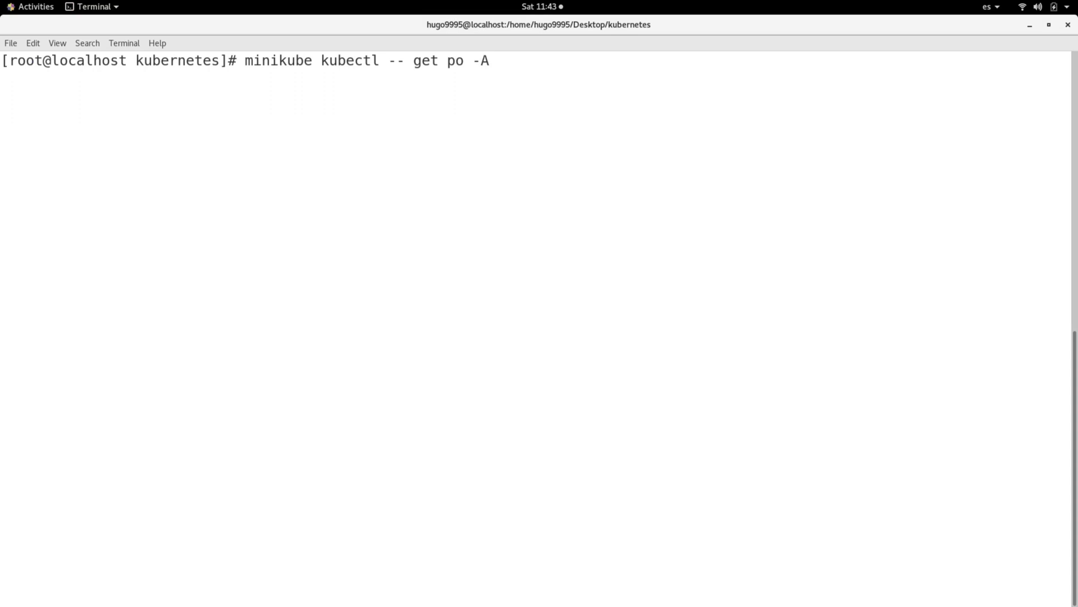
key("Return")
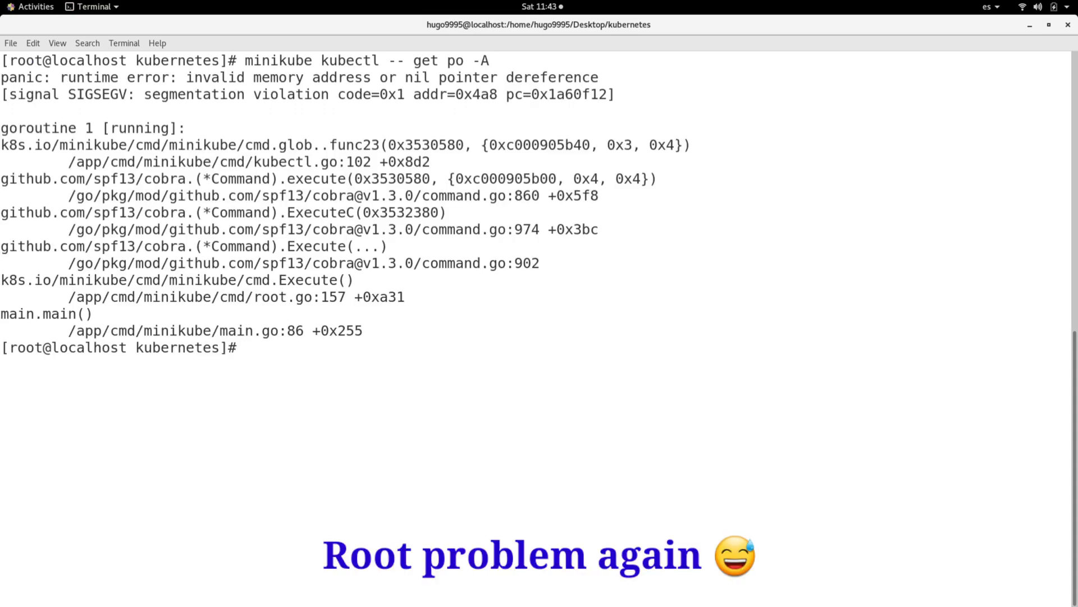
type("exit")
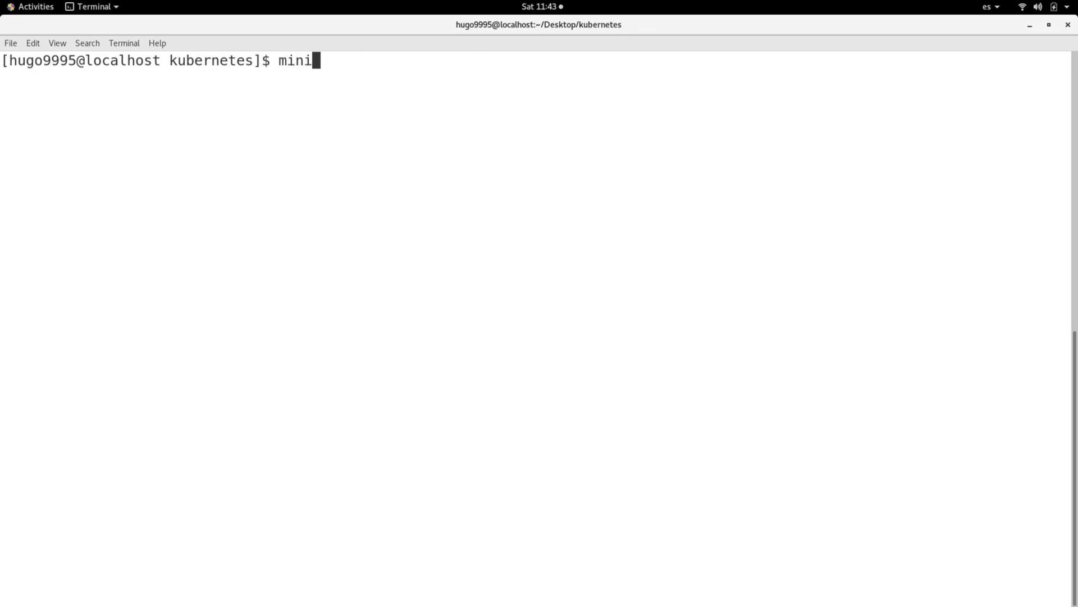
- Run minikube kubectl -- get po -A as the regular user, triggering the kubectl download
type("kube kub")
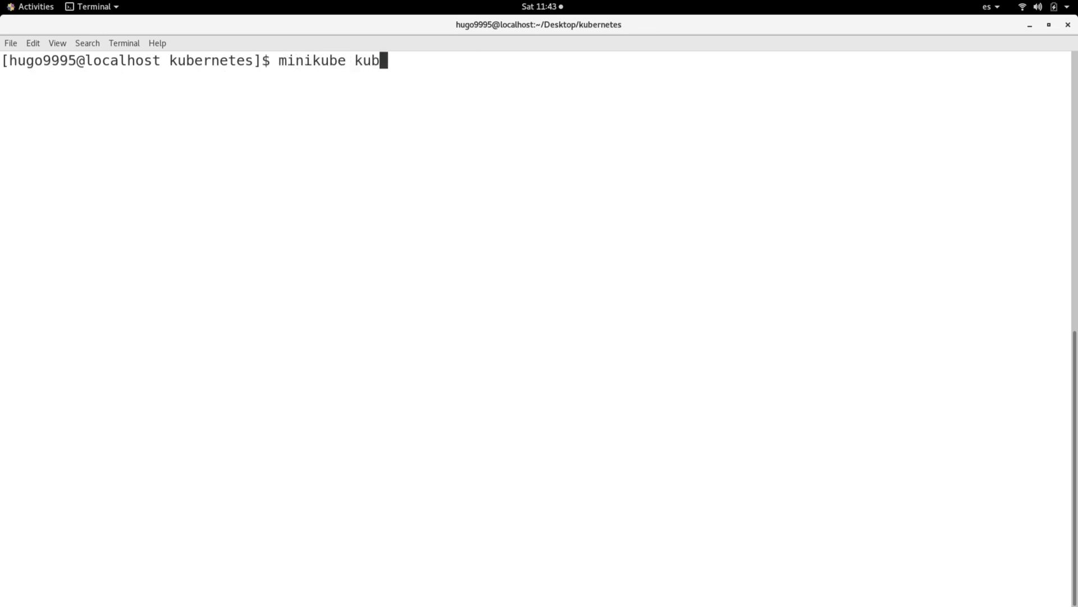
type("ectl")
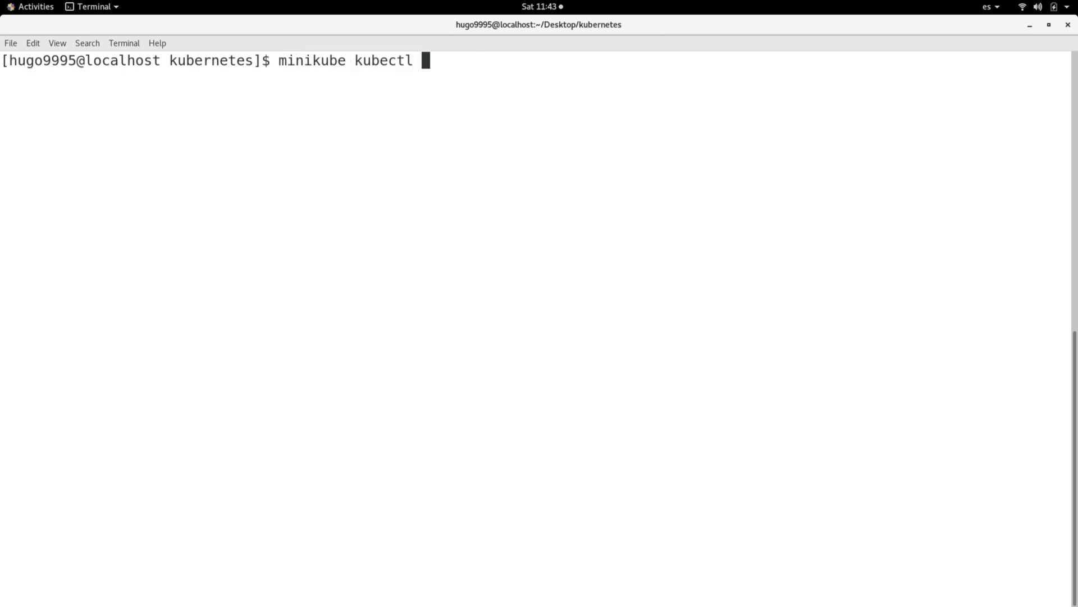
type("-- get po")
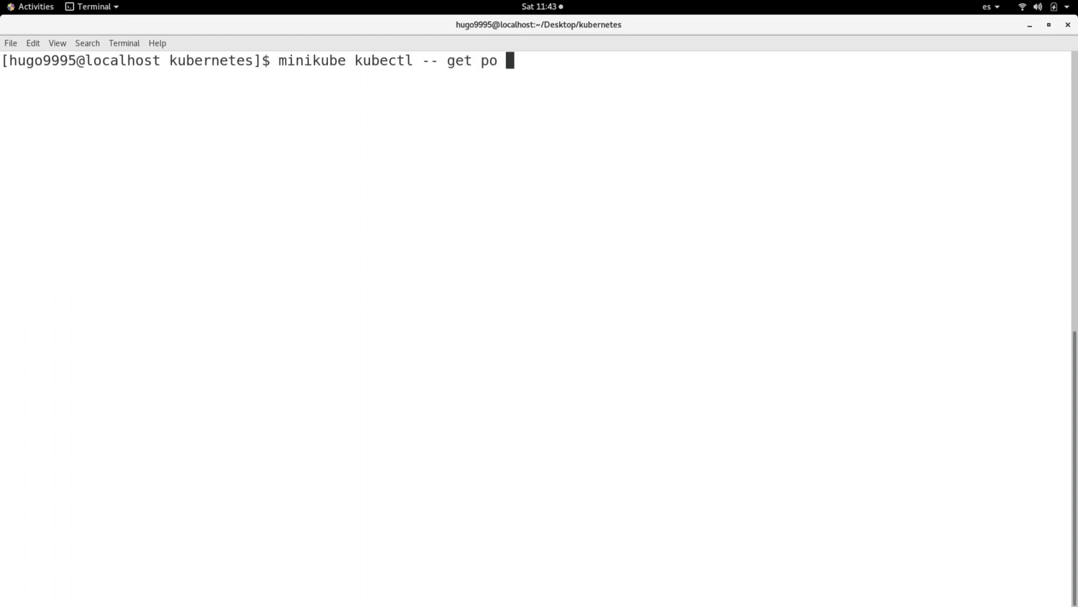
type("-A")
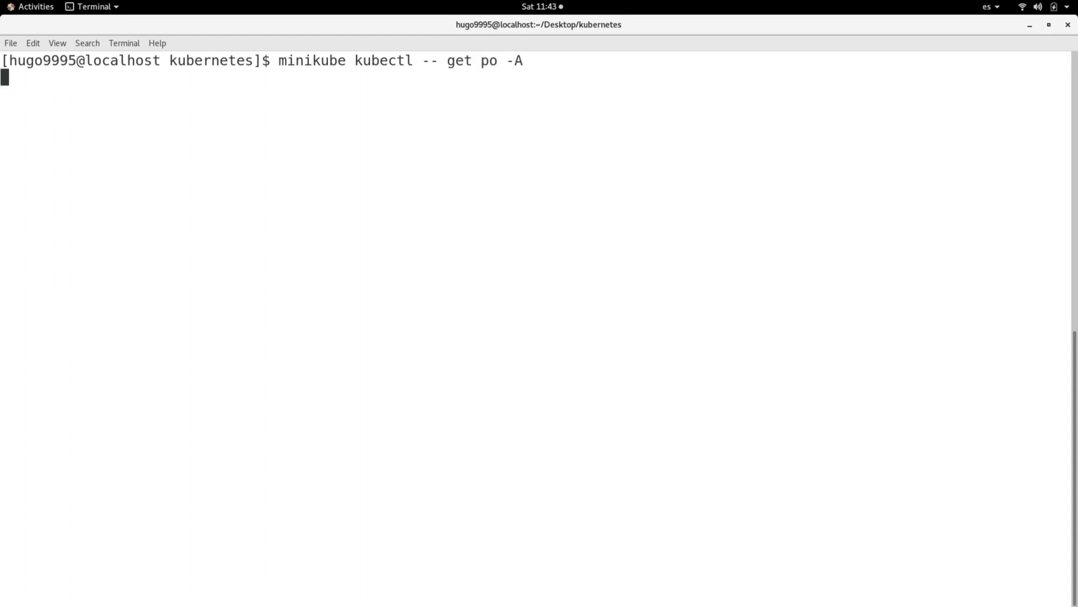
key("Return")
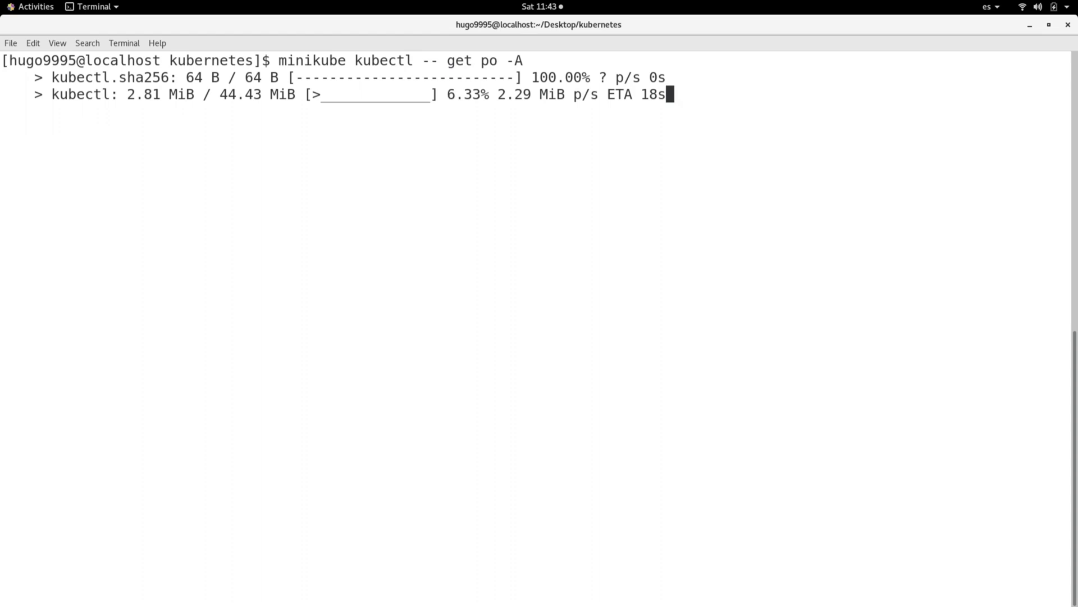